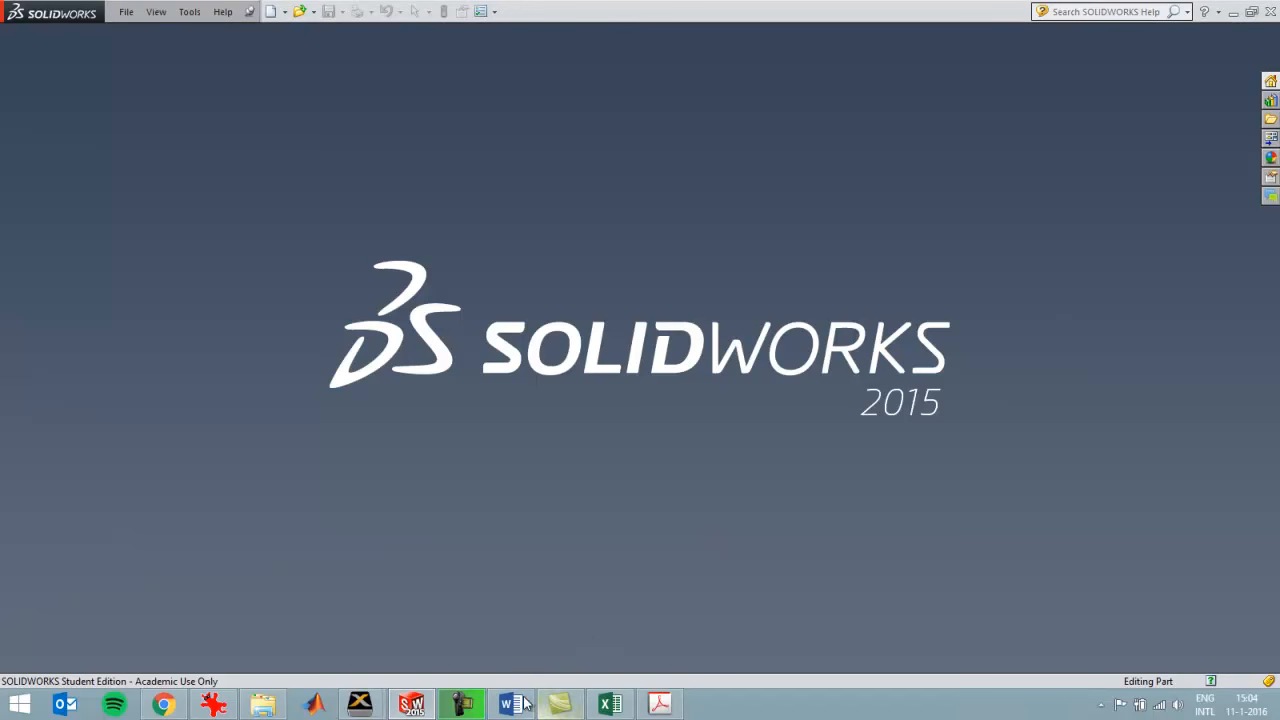
Review the Excel hand calculation's formulas behind the 100000000 and 6933,4684 values
left_click(608, 704)
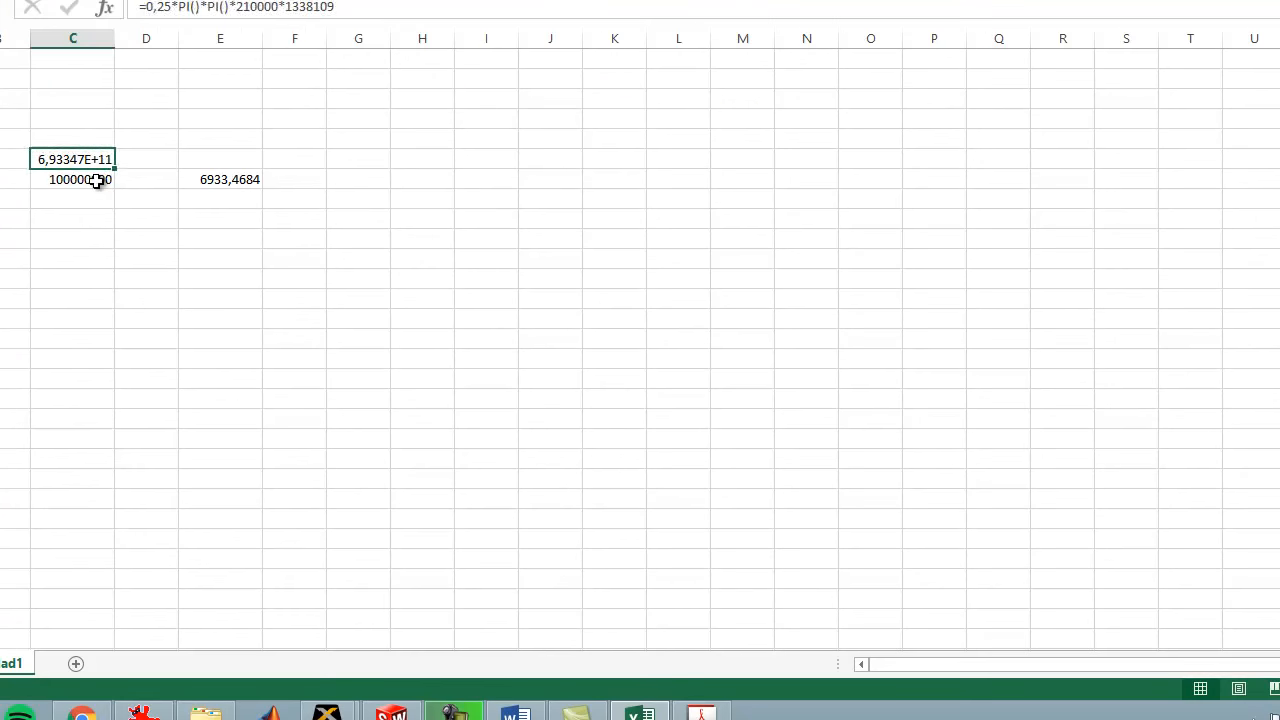
left_click(72, 180)
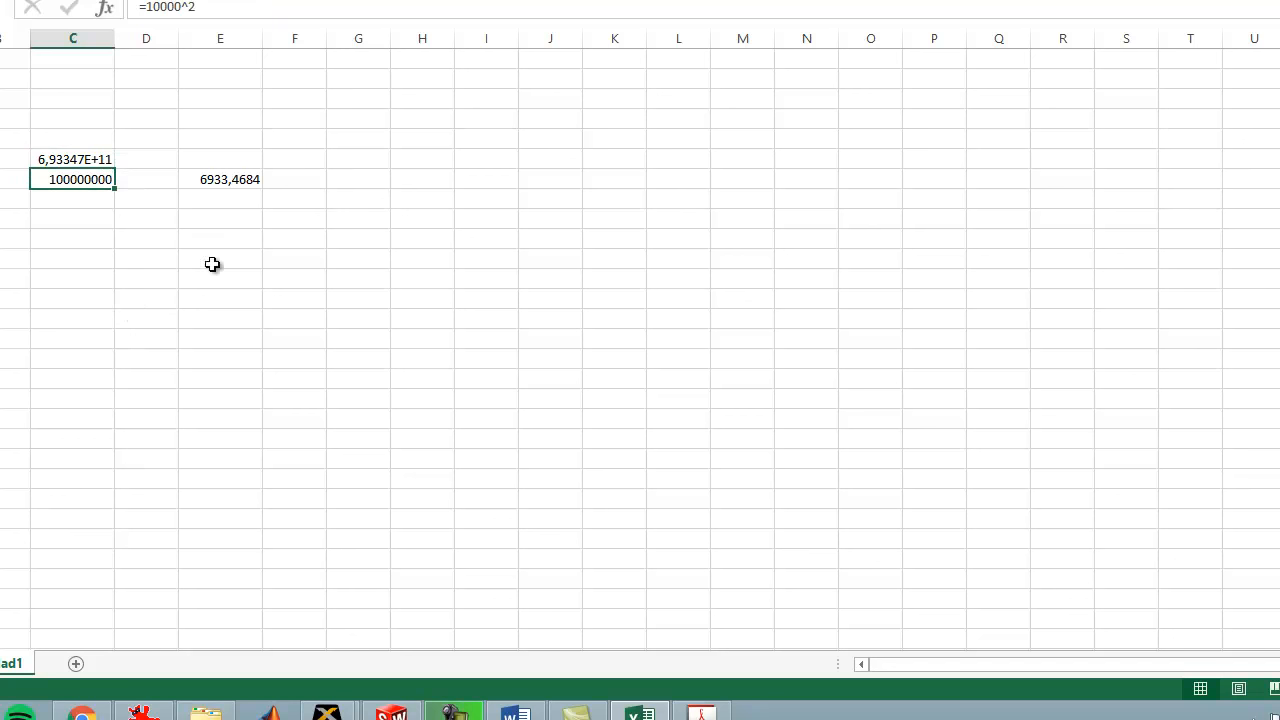
mouse_move(220, 180)
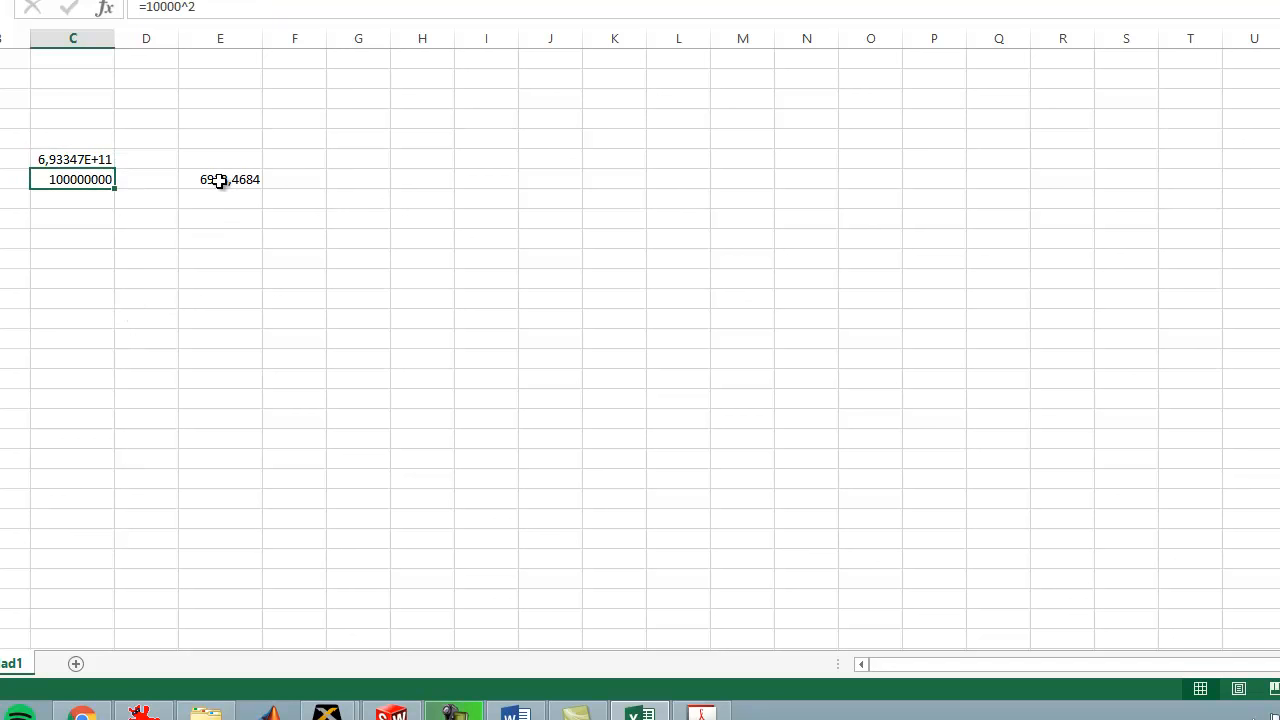
left_click(220, 180)
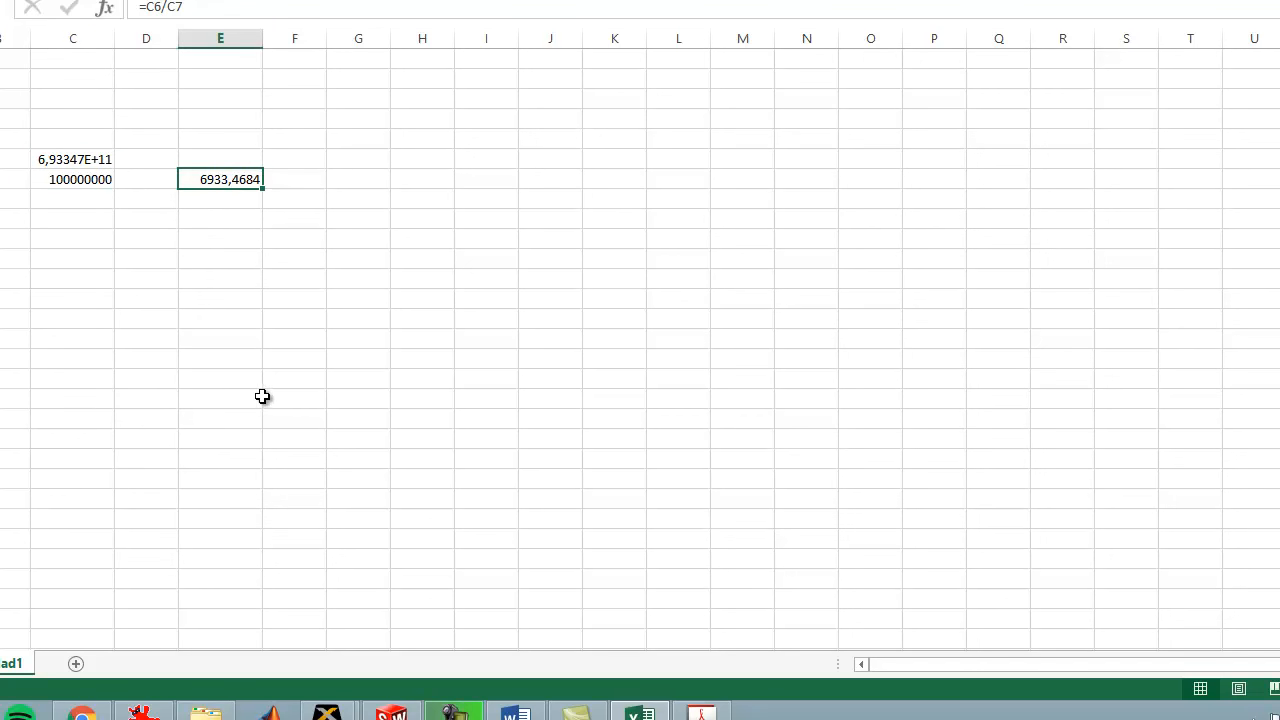
mouse_move(268, 388)
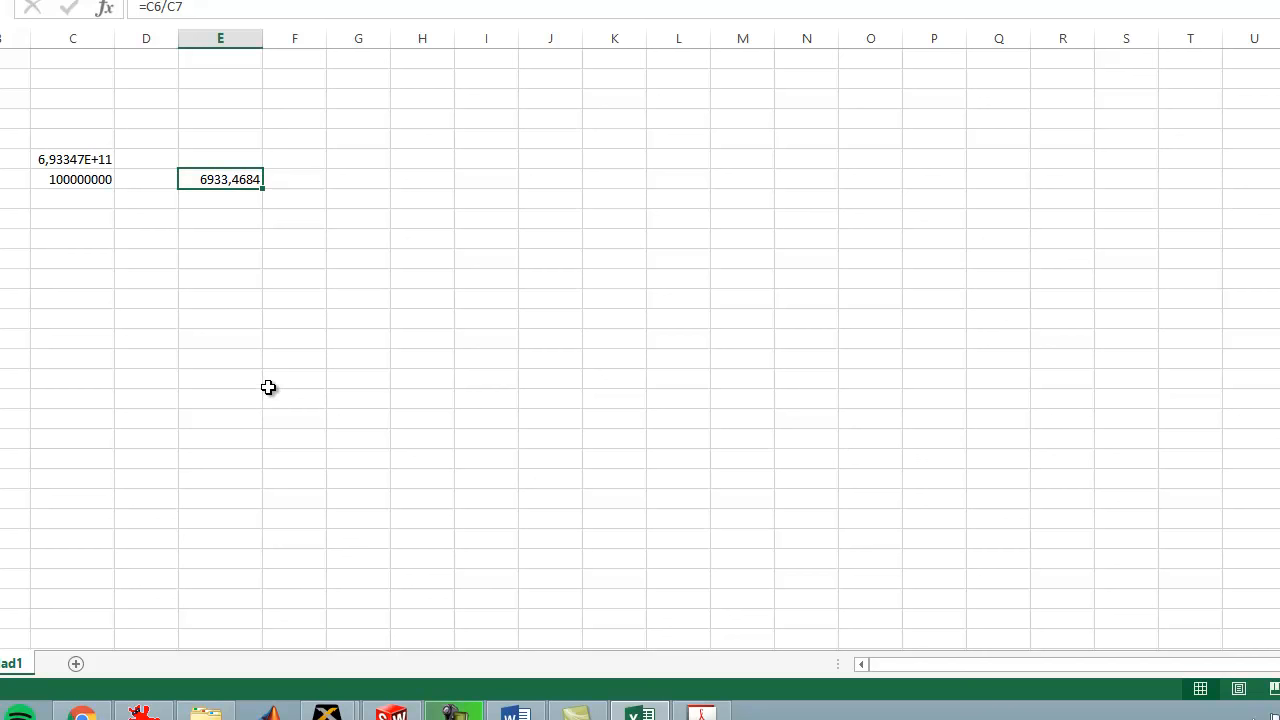
mouse_move(284, 380)
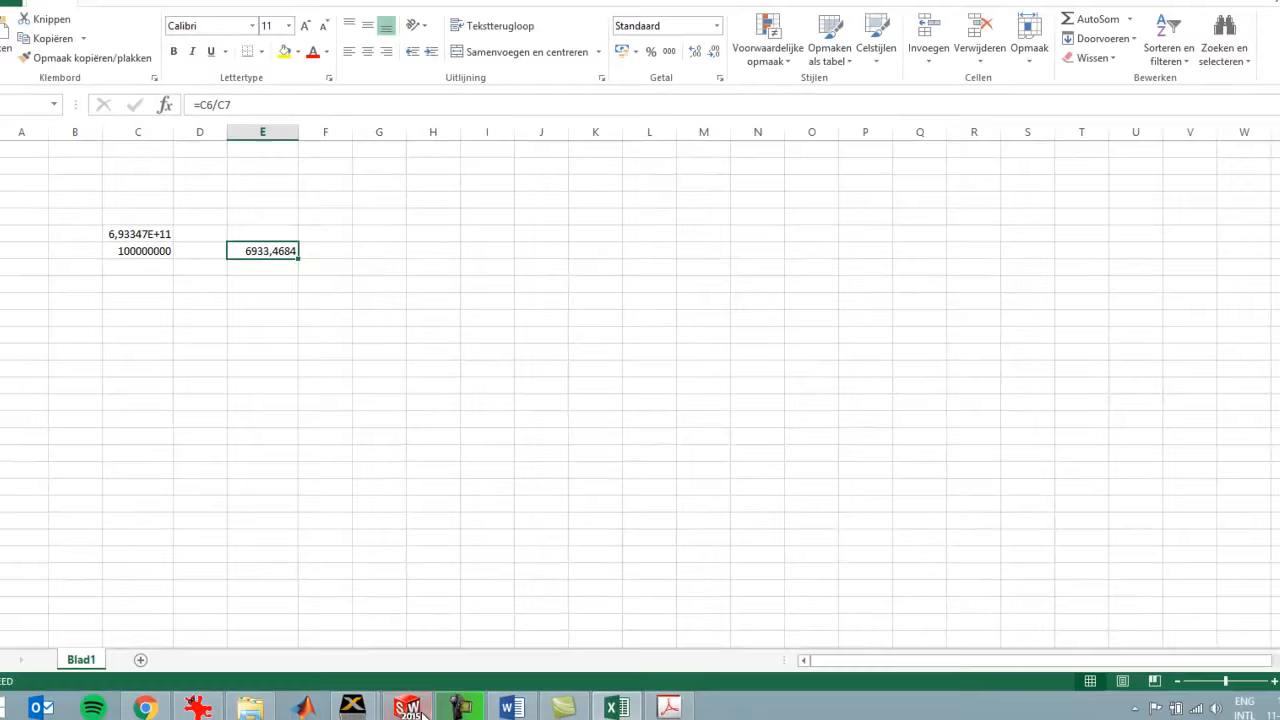
left_click(410, 704)
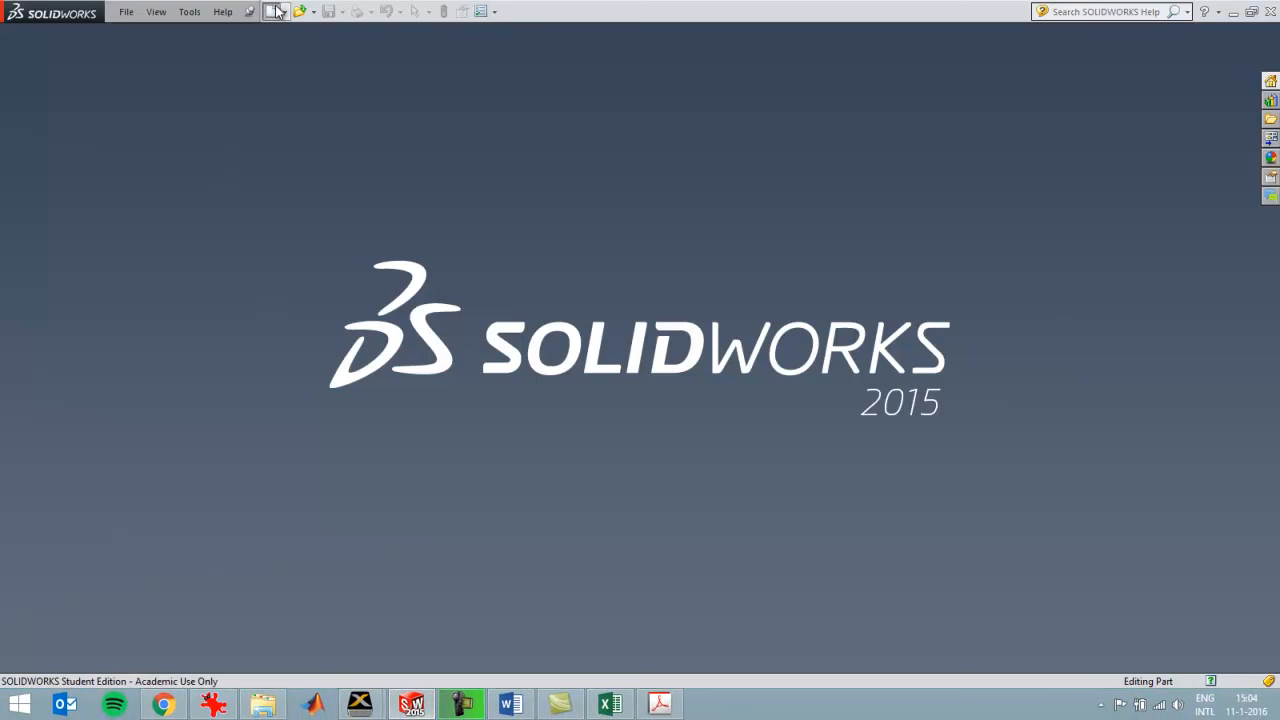
Start a new part and sketch the 10 m vertical centreline on the Right Plane as Sketch3
left_click(272, 12)
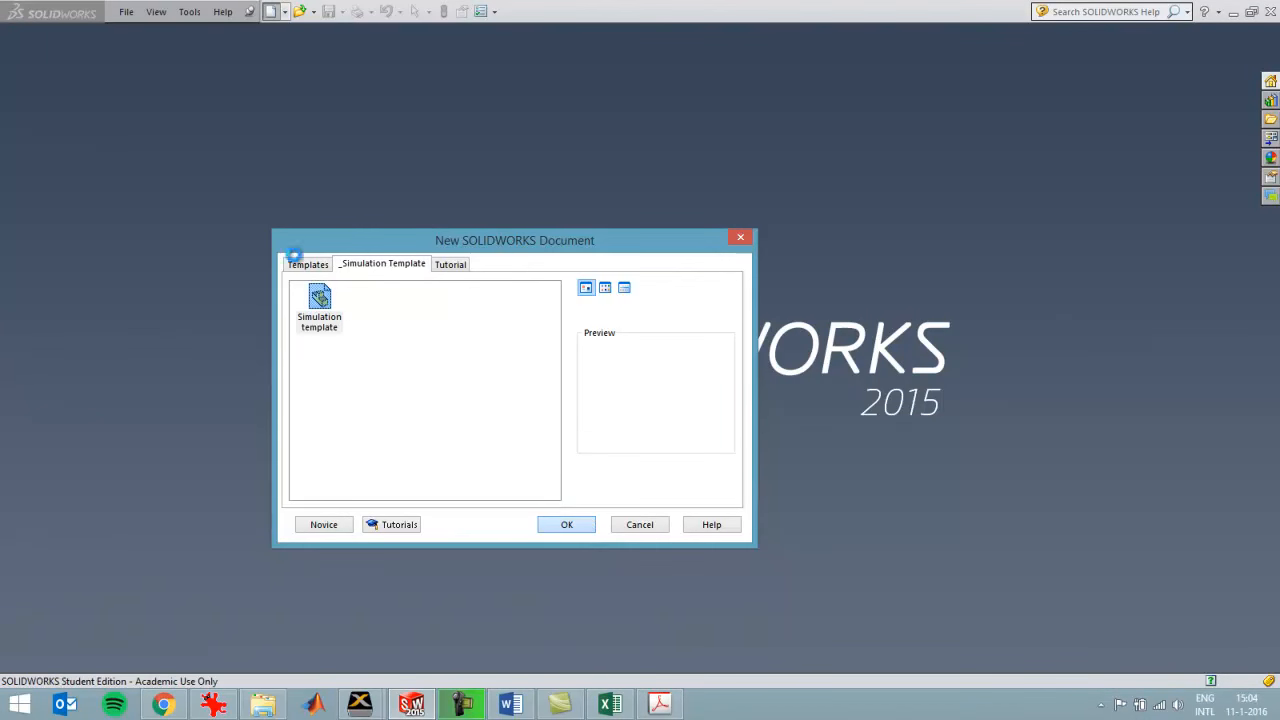
left_click(568, 524)
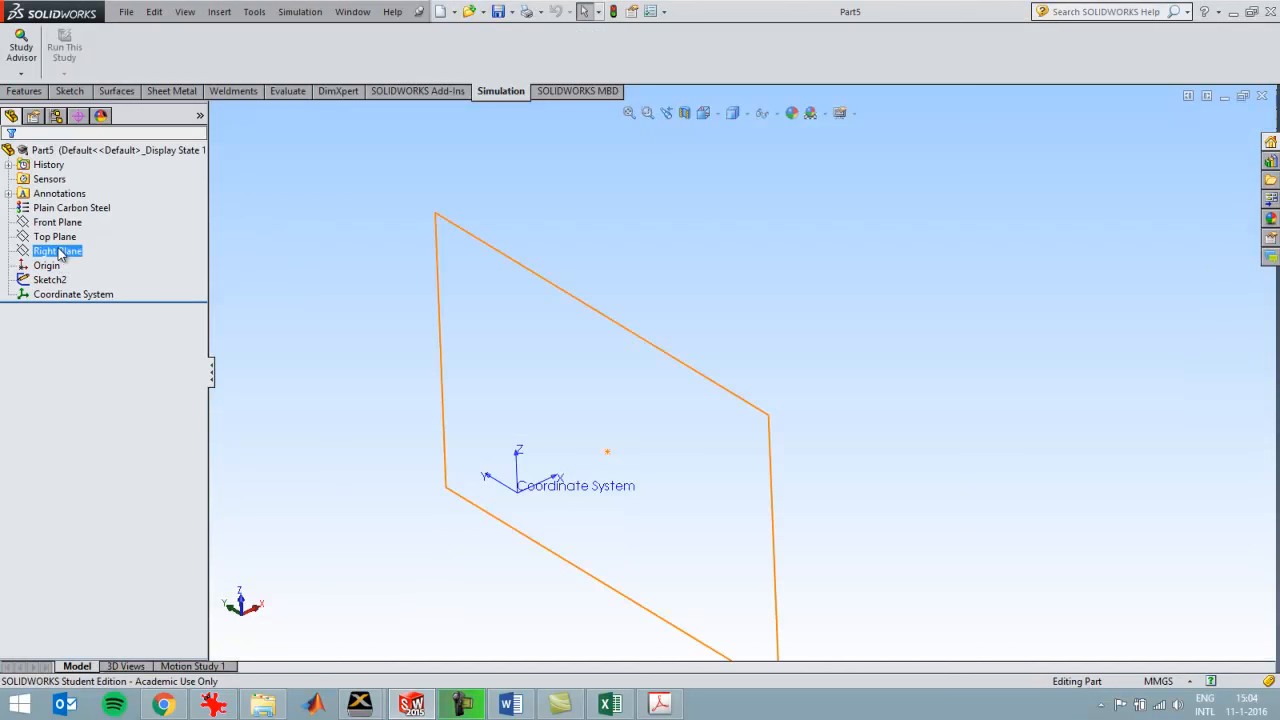
left_click(56, 236)
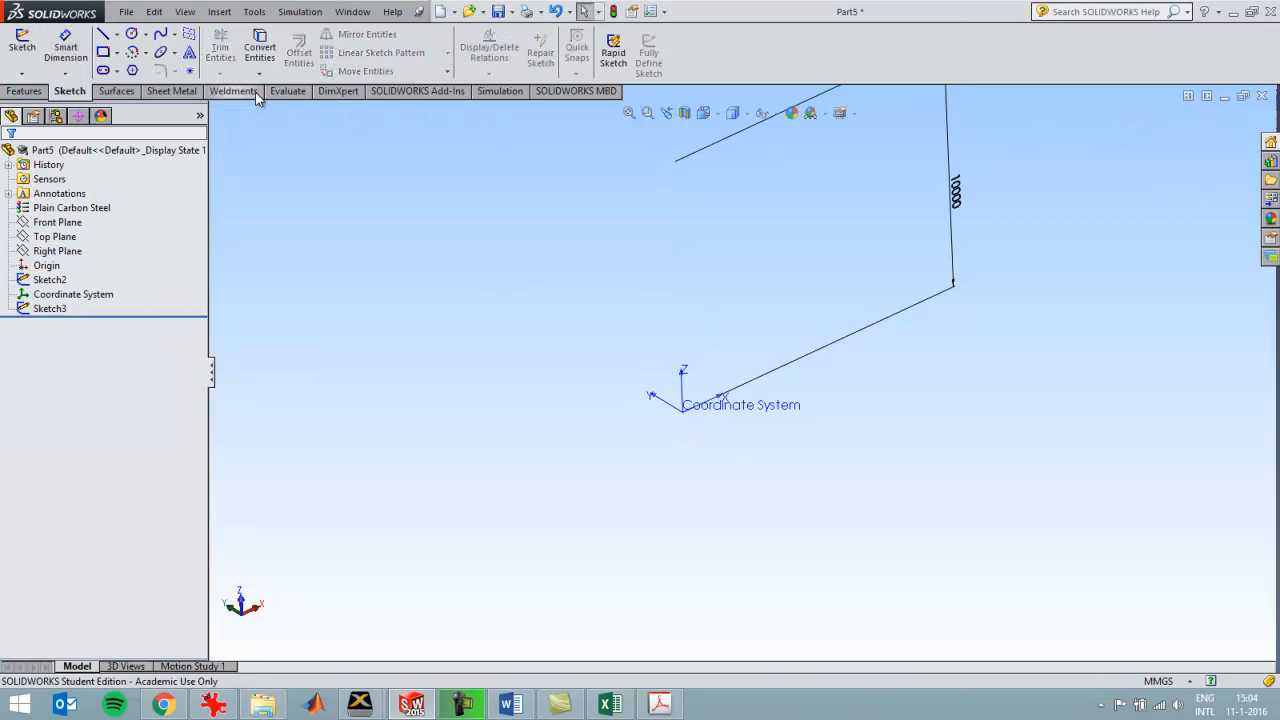
left_click(234, 92)
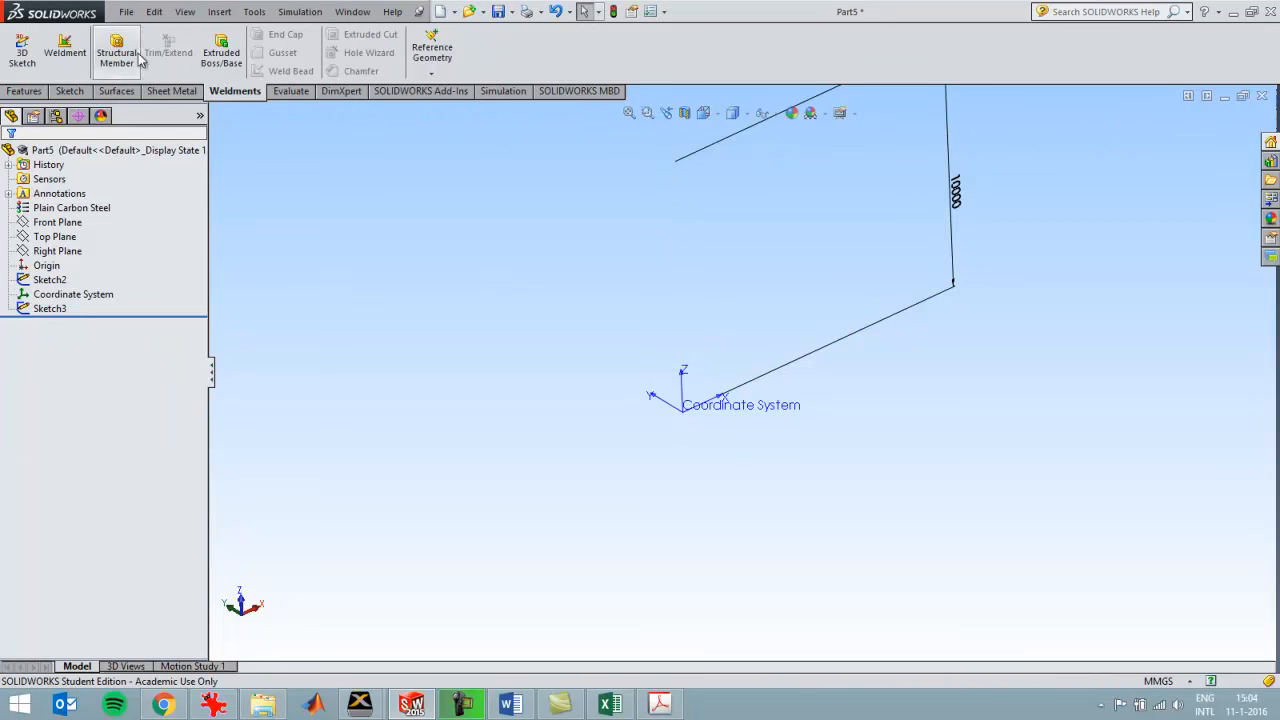
Build a DIN HE100A beam structural member along Line1@Sketch3
left_click(116, 52)
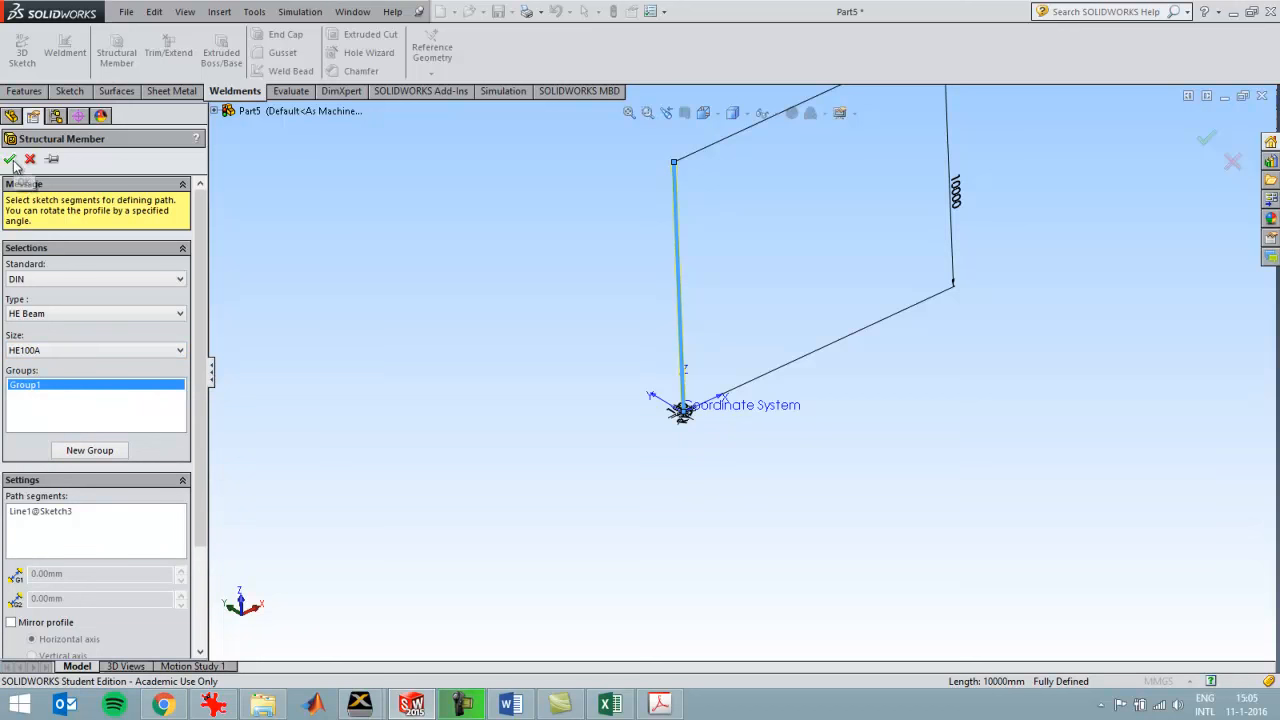
left_click(14, 160)
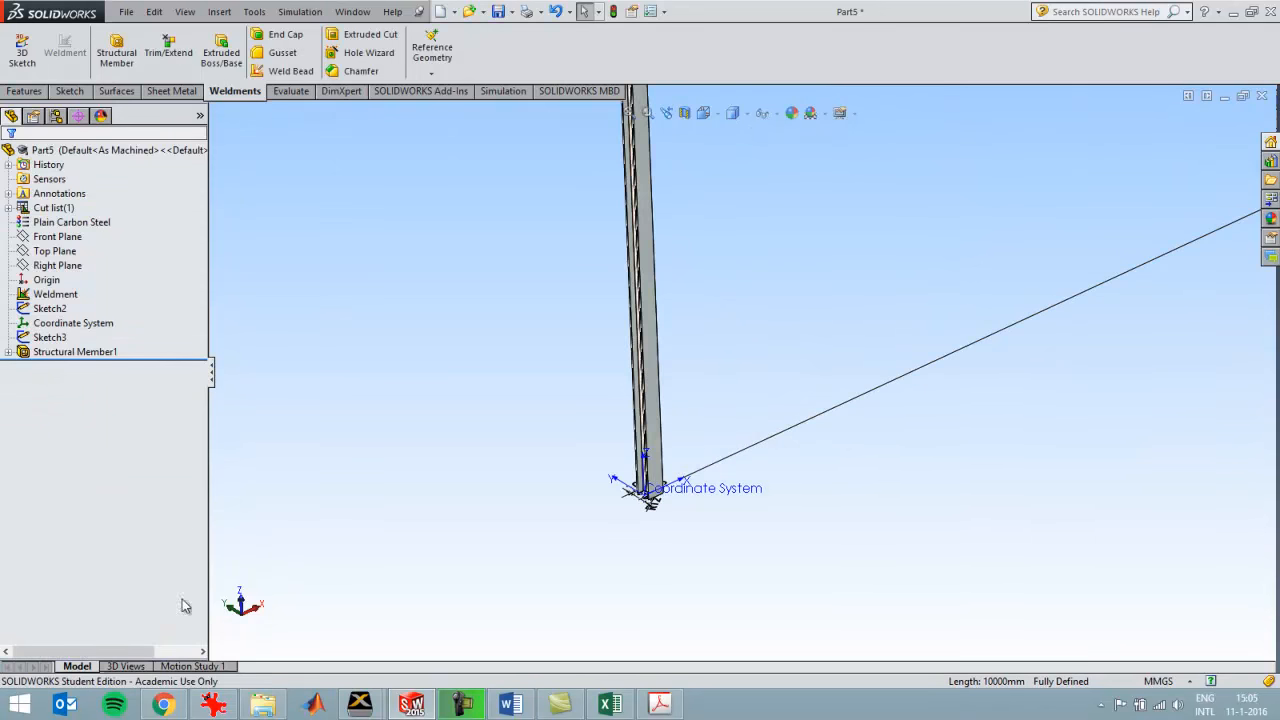
left_click(192, 666)
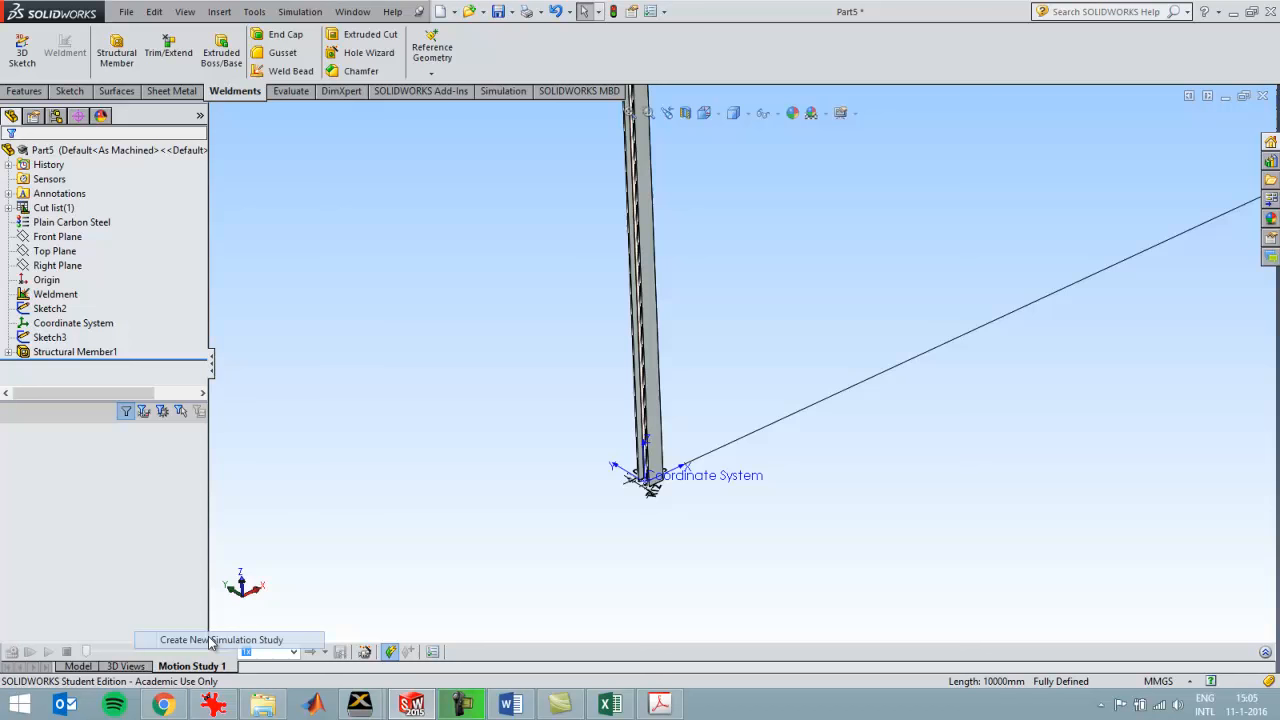
Create a new buckling simulation study, Buckling 1
left_click(220, 640)
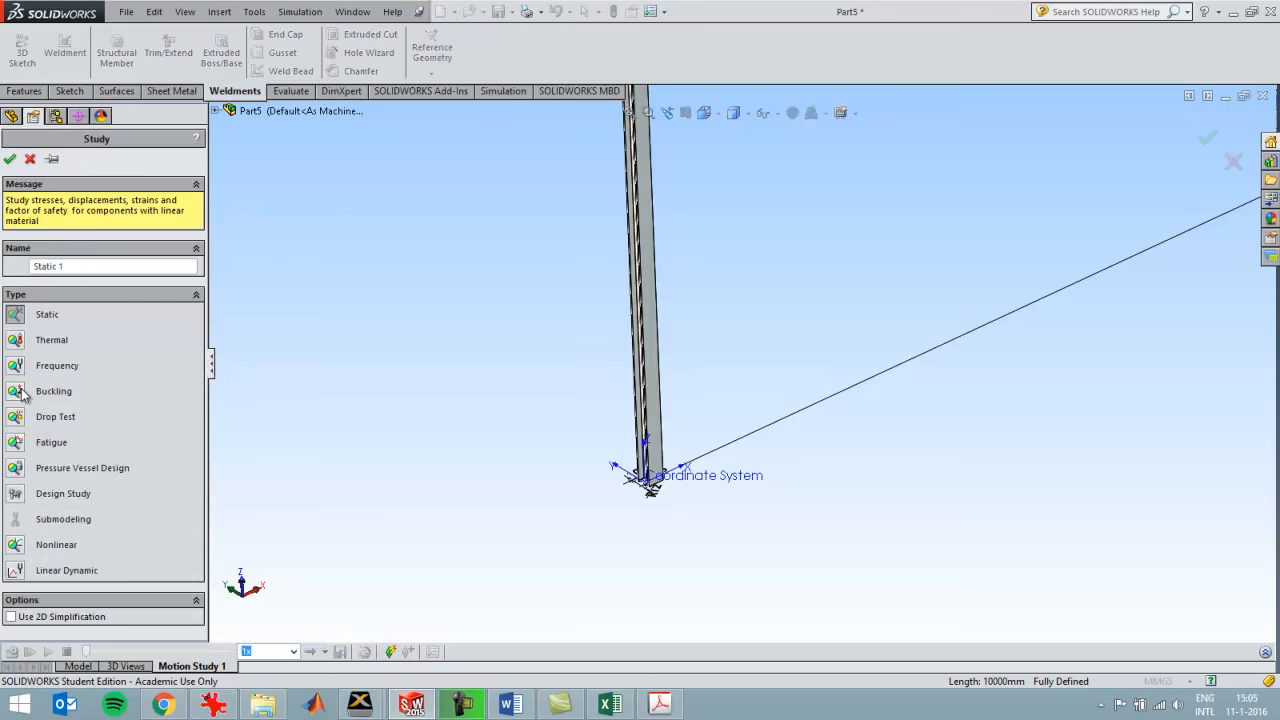
left_click(52, 390)
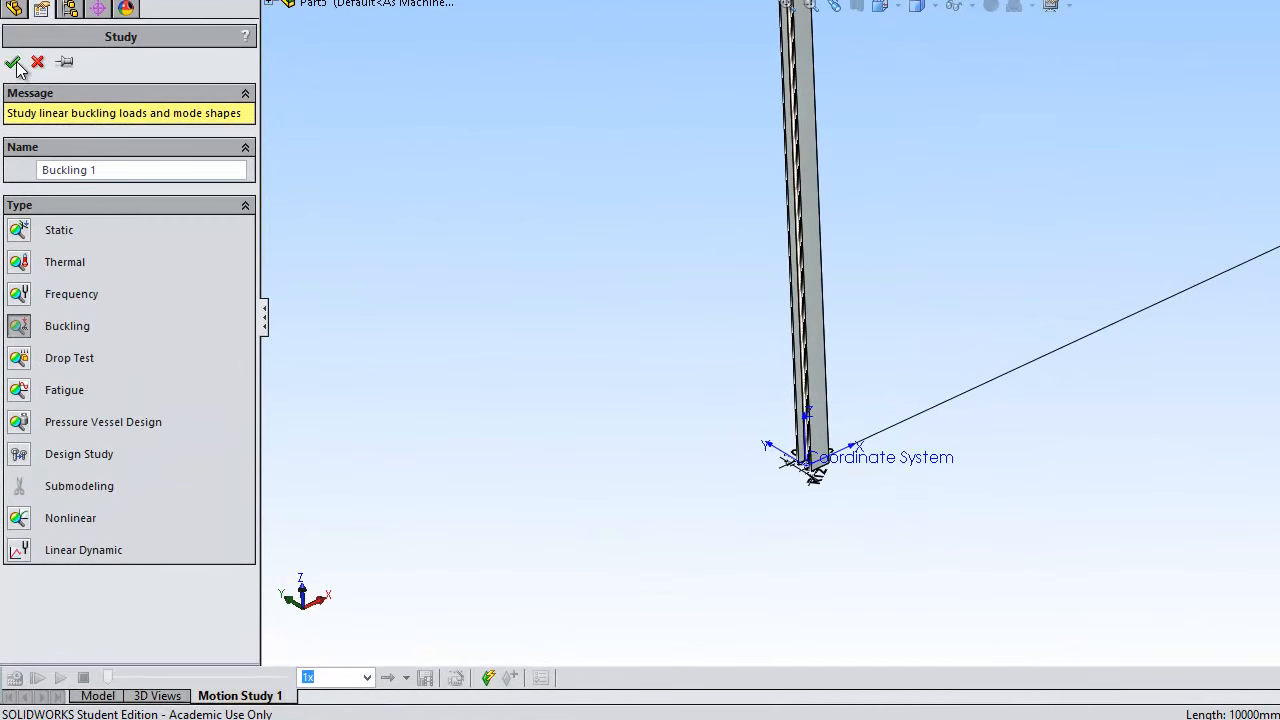
left_click(14, 62)
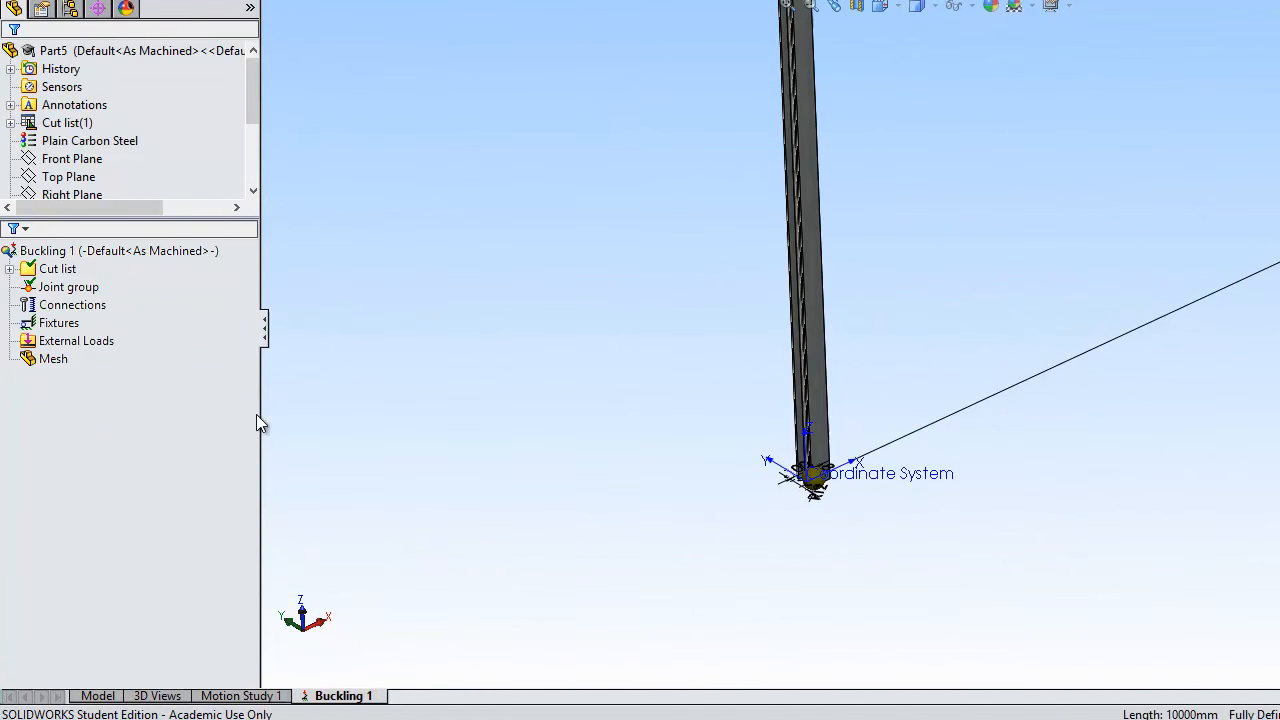
Fix the column's bottom joint with a Fixed Geometry fixture
right_click(60, 322)
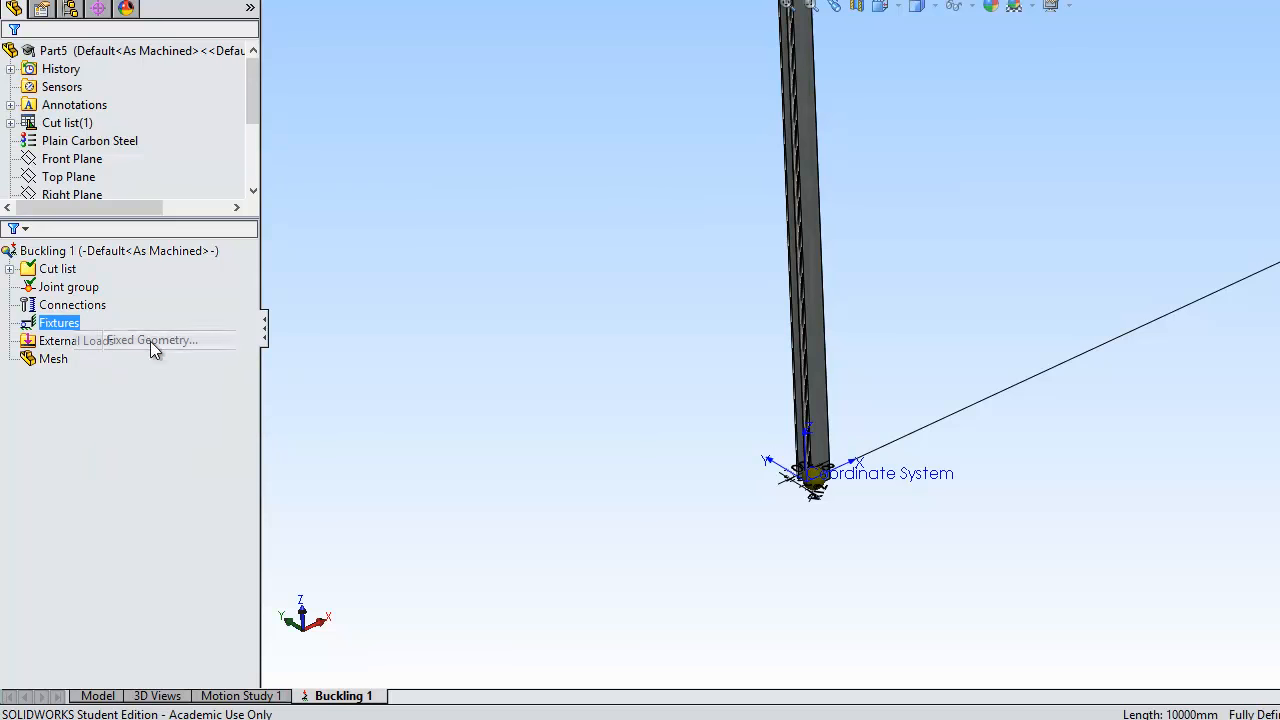
left_click(150, 340)
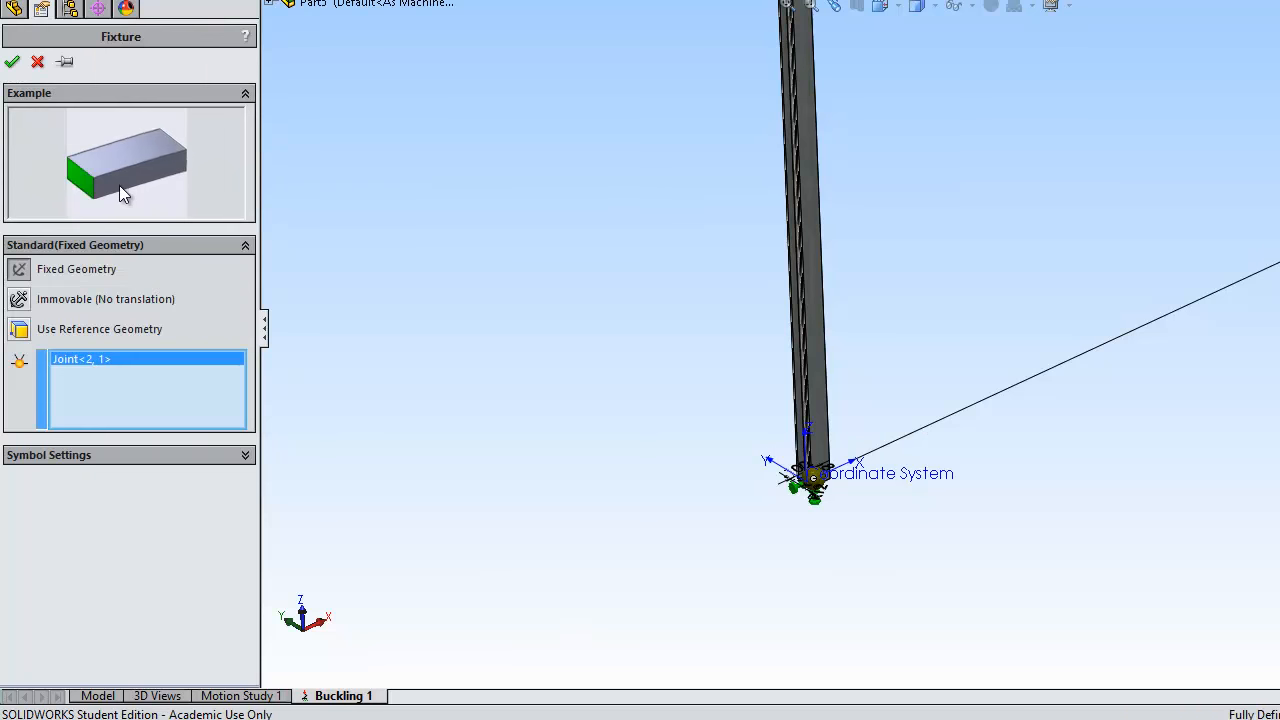
left_click(12, 60)
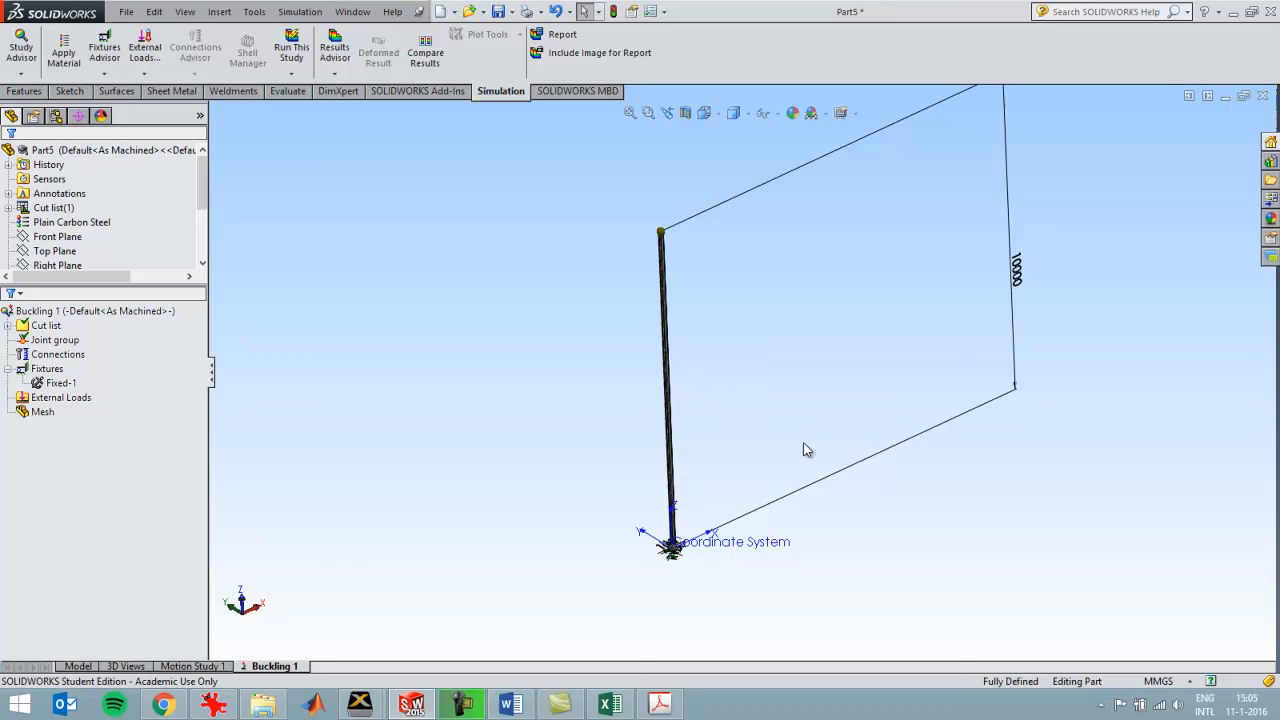
mouse_move(764, 444)
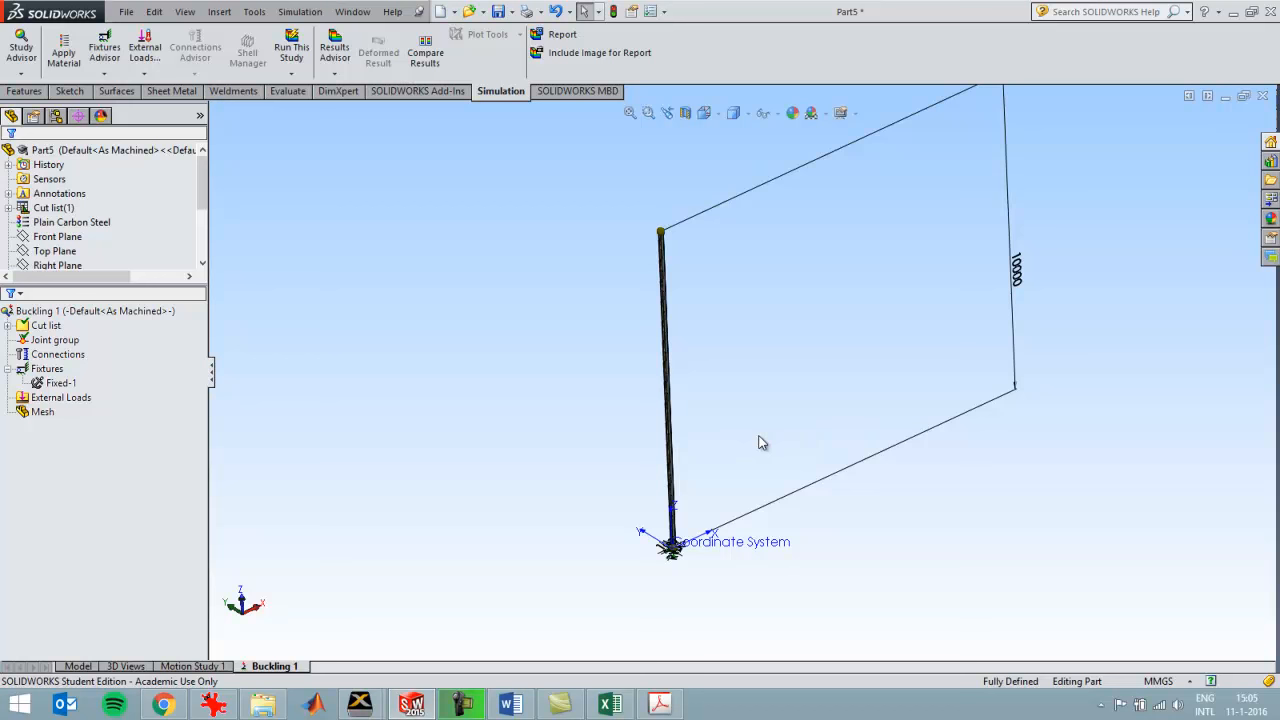
mouse_move(92, 432)
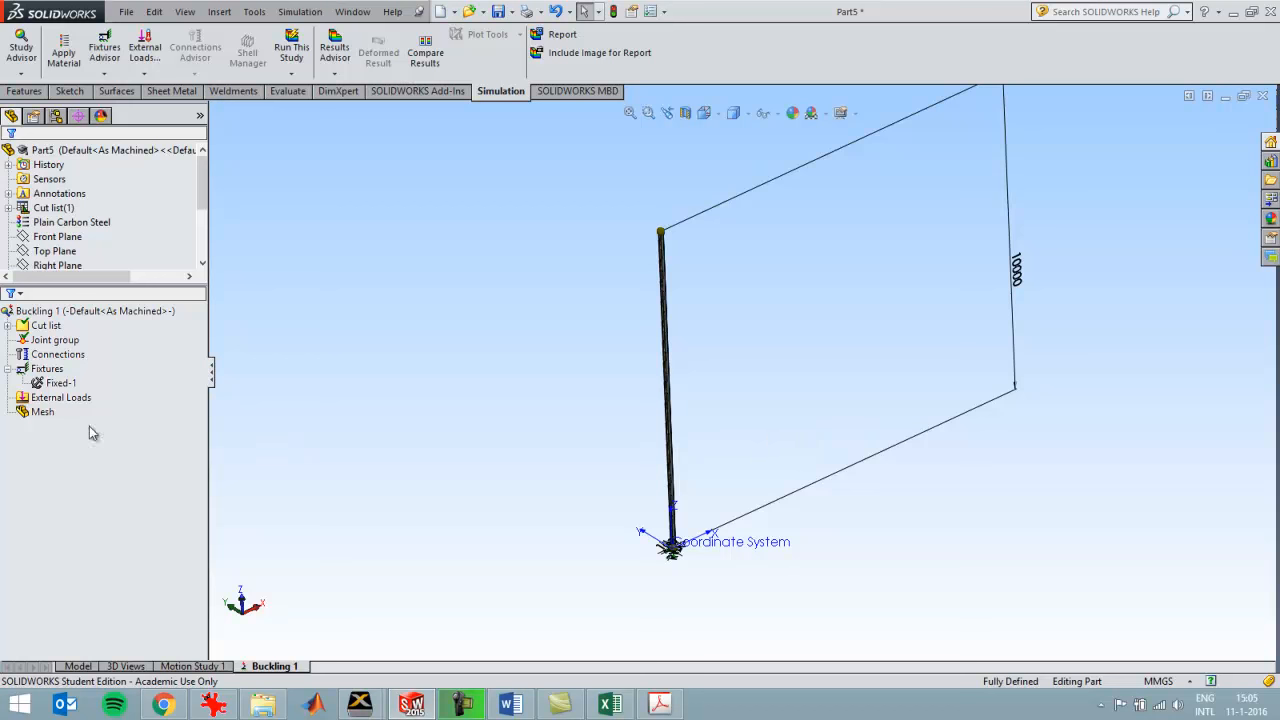
Add a 1 N force at the top joint directed along the beam edge, then launch the run
right_click(60, 396)
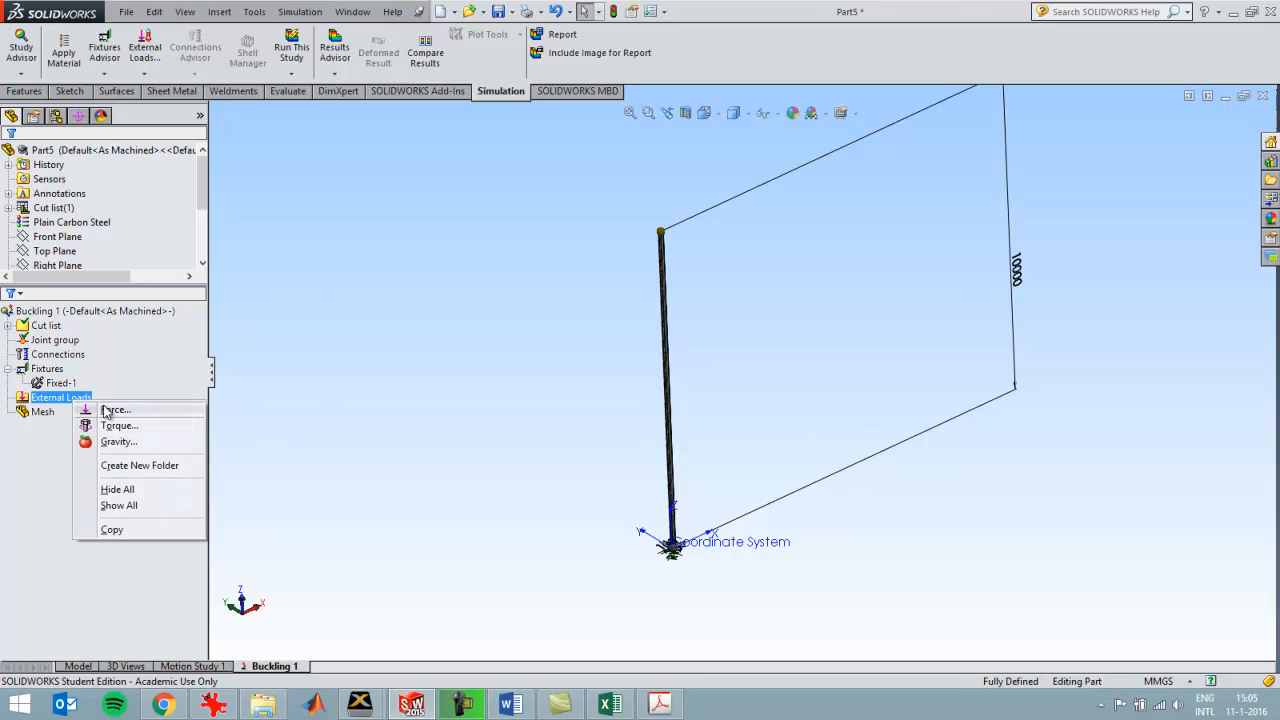
left_click(116, 408)
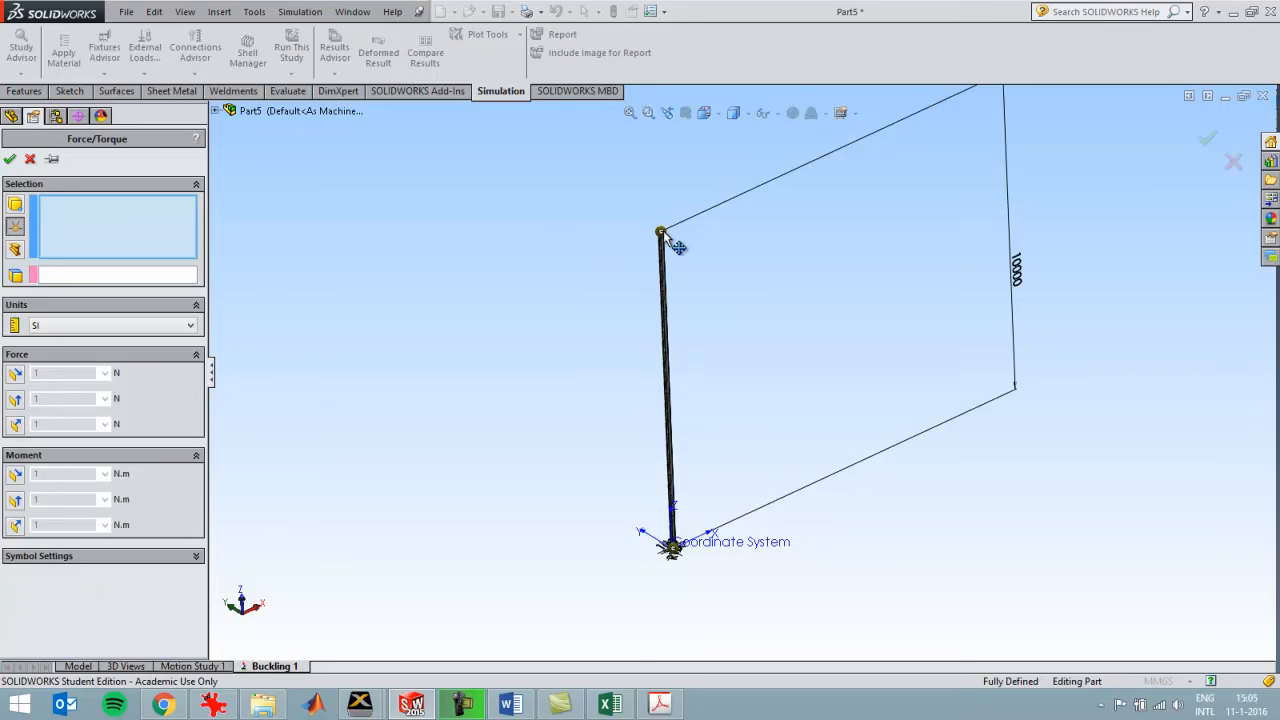
left_click(660, 232)
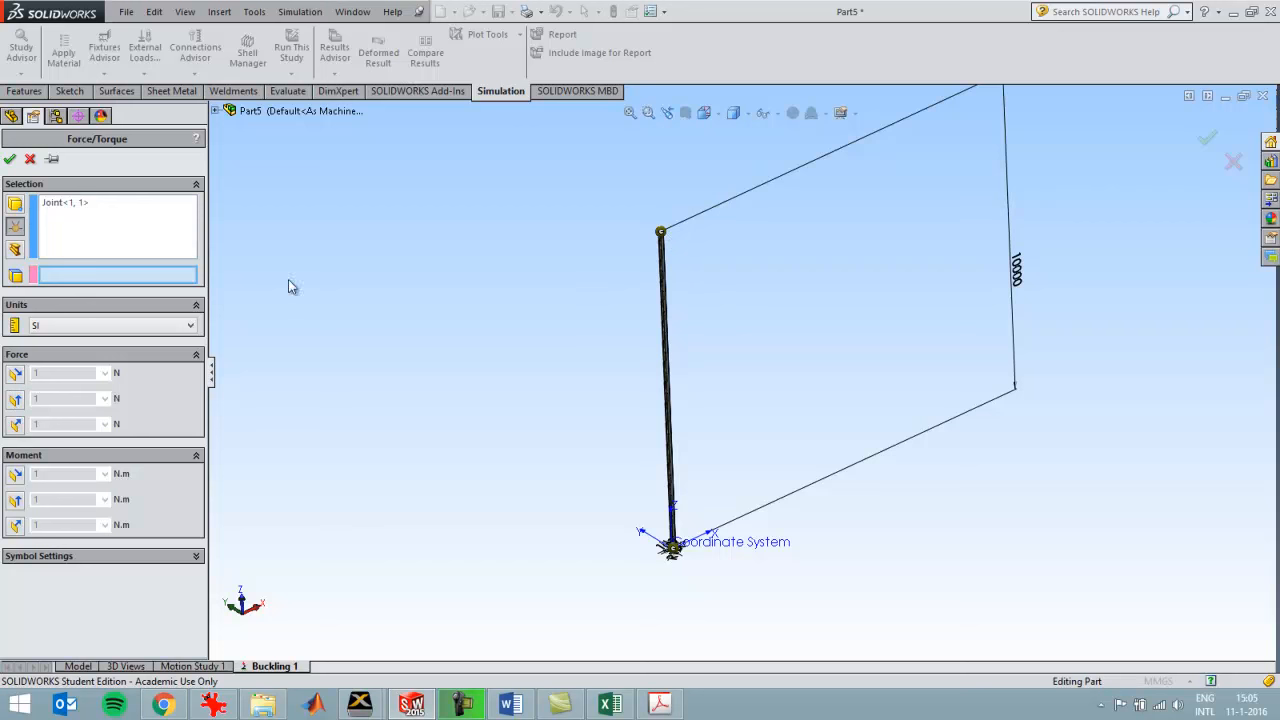
left_click(670, 390)
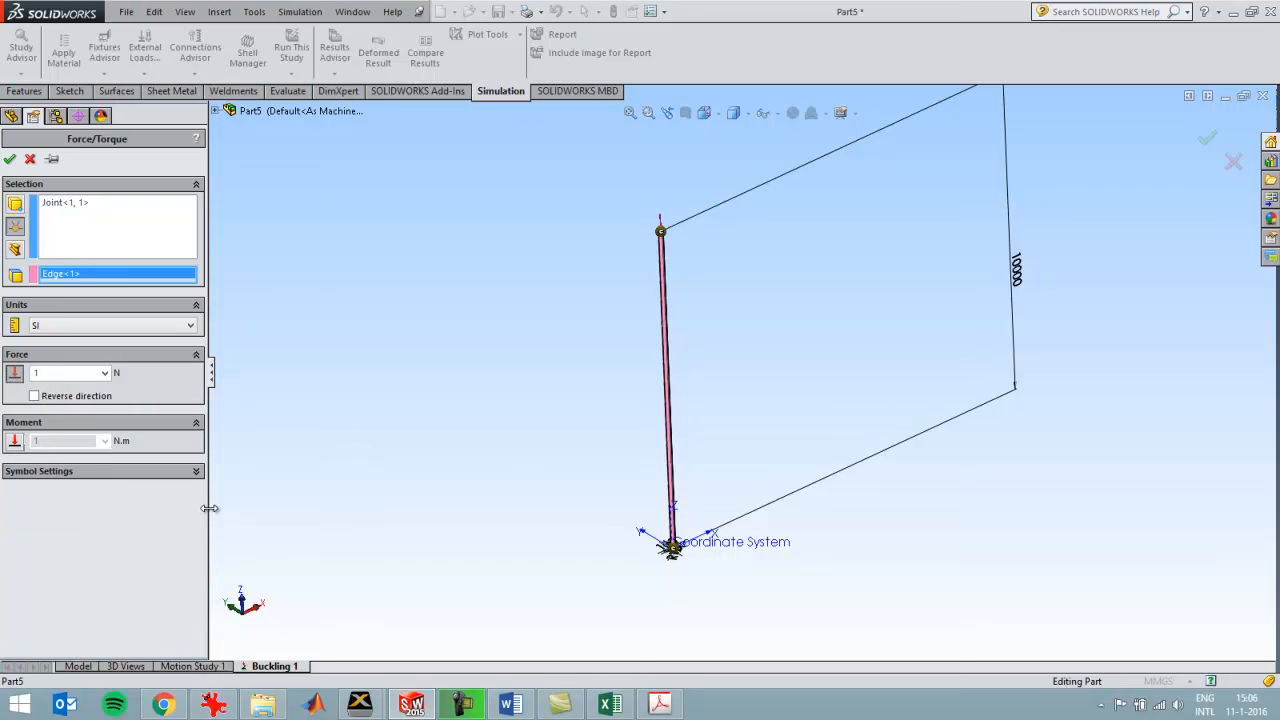
mouse_move(208, 506)
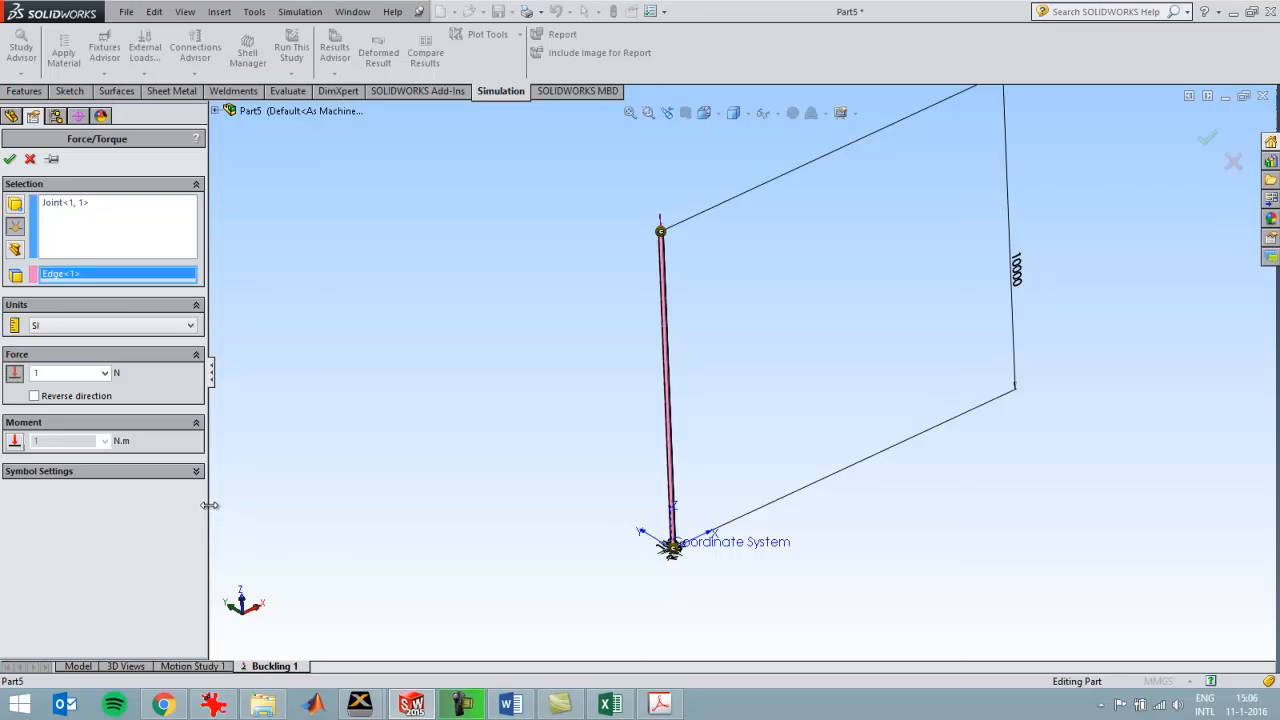
left_click(10, 160)
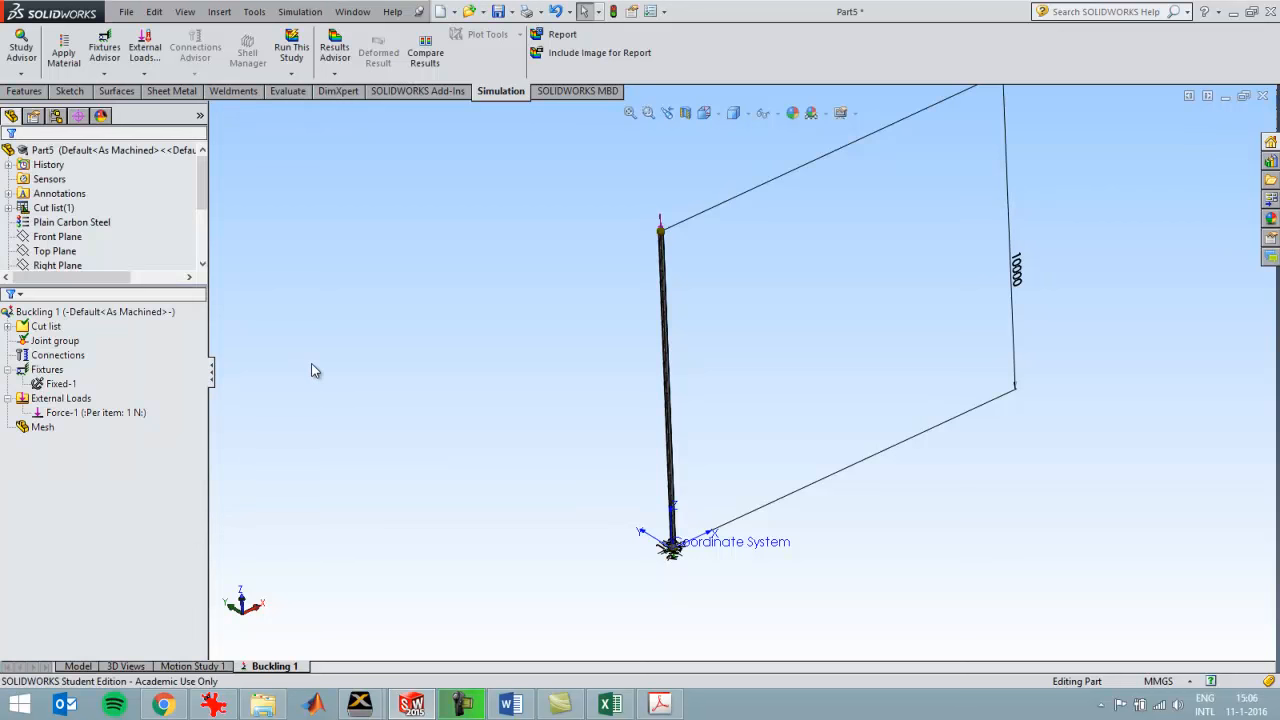
mouse_move(716, 412)
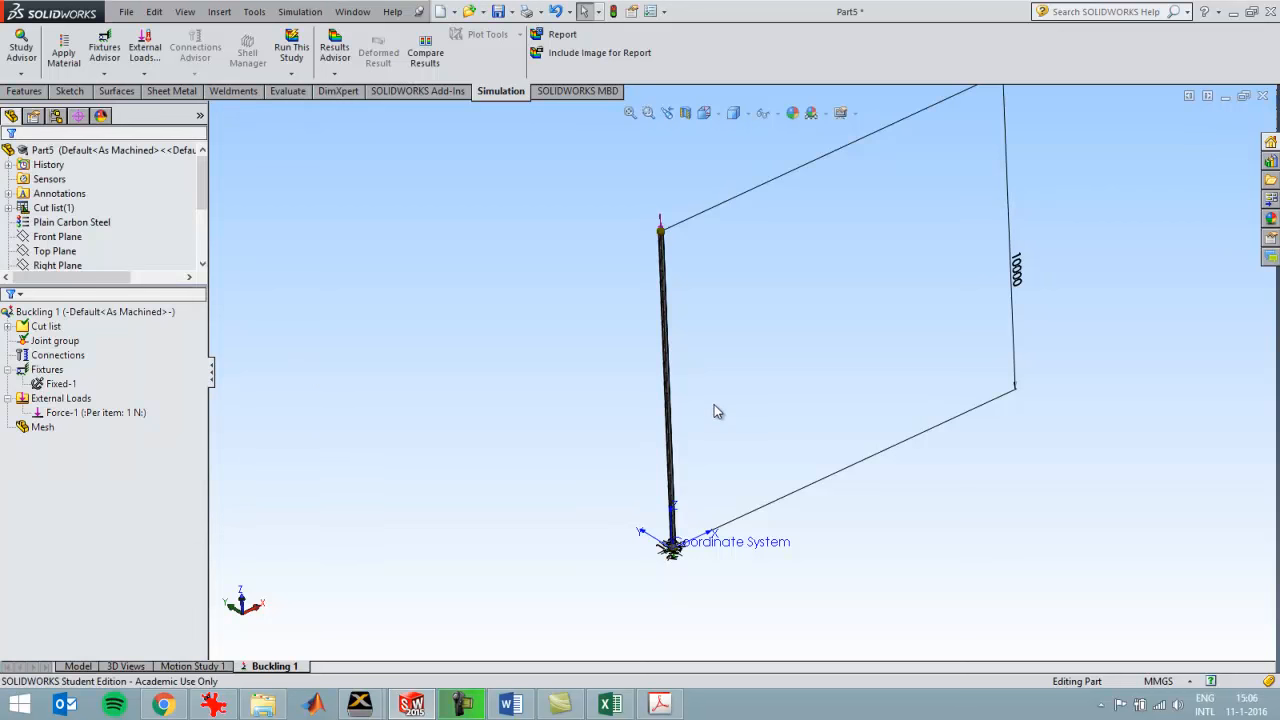
left_click(96, 312)
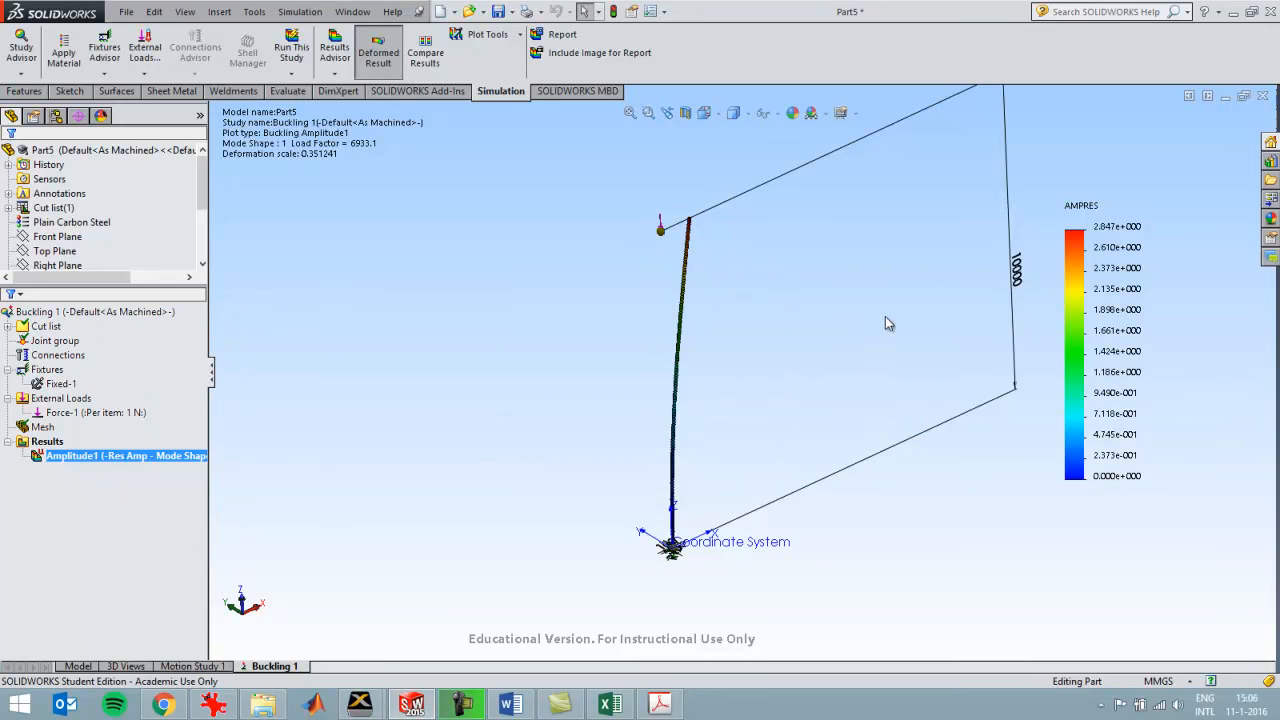
mouse_move(380, 256)
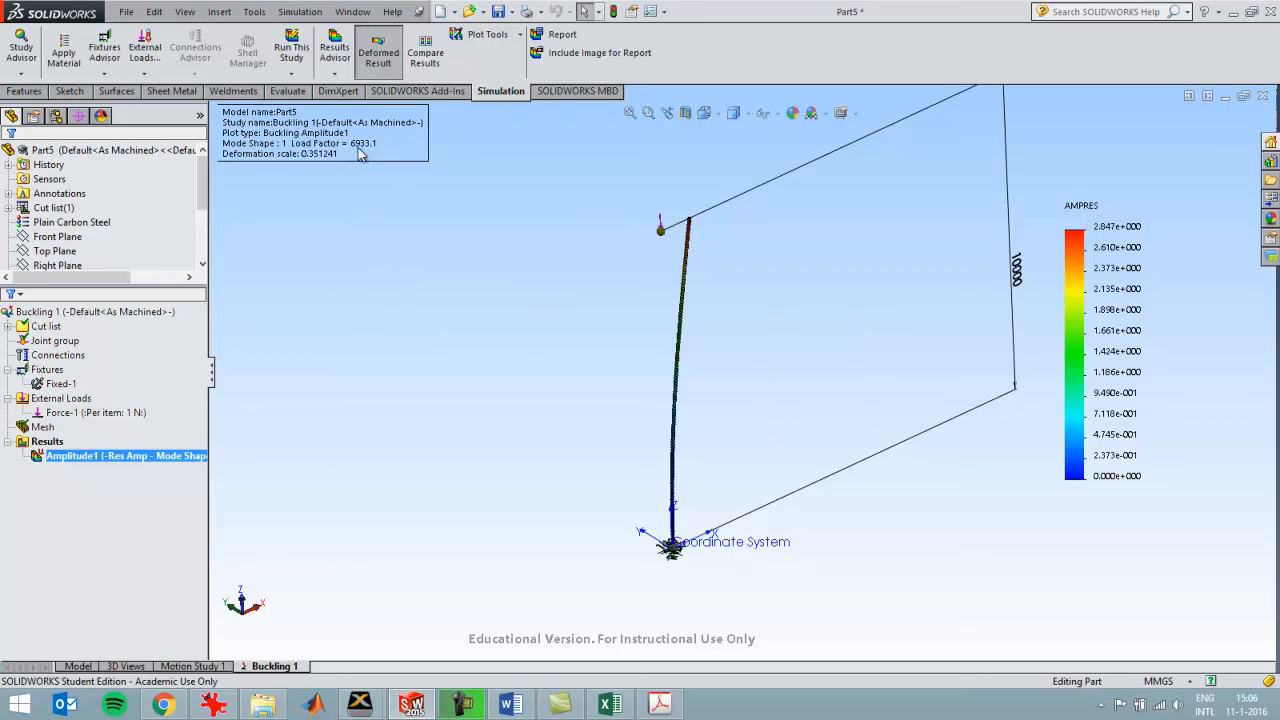
mouse_move(364, 156)
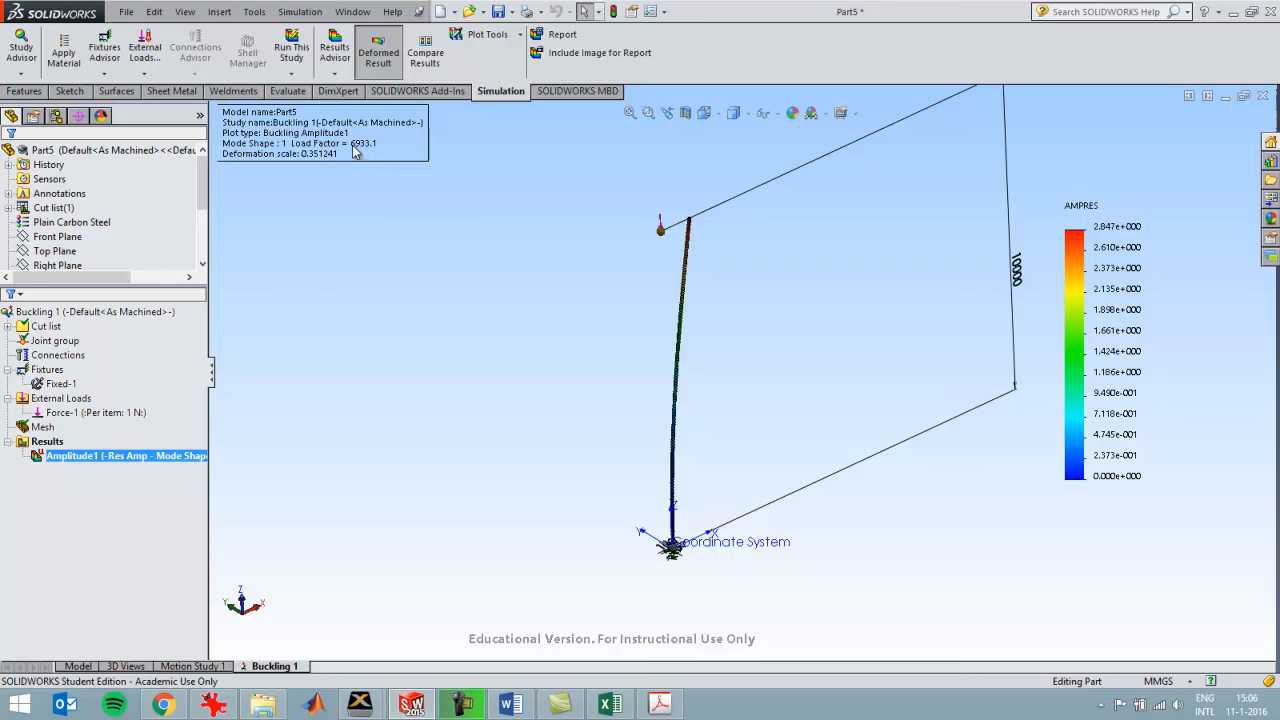
Read the load factor 6933.1 from the Amplitude1 plot and compare with Excel's 6933,4684
left_click(96, 412)
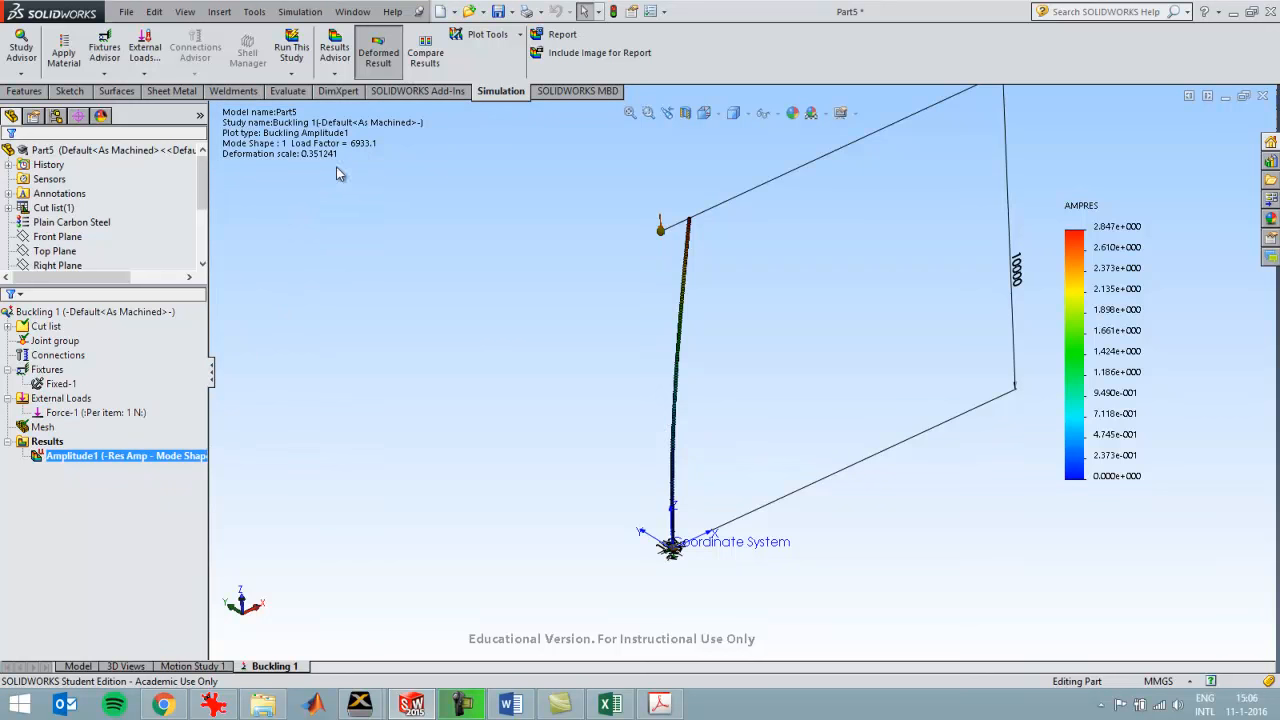
mouse_move(450, 430)
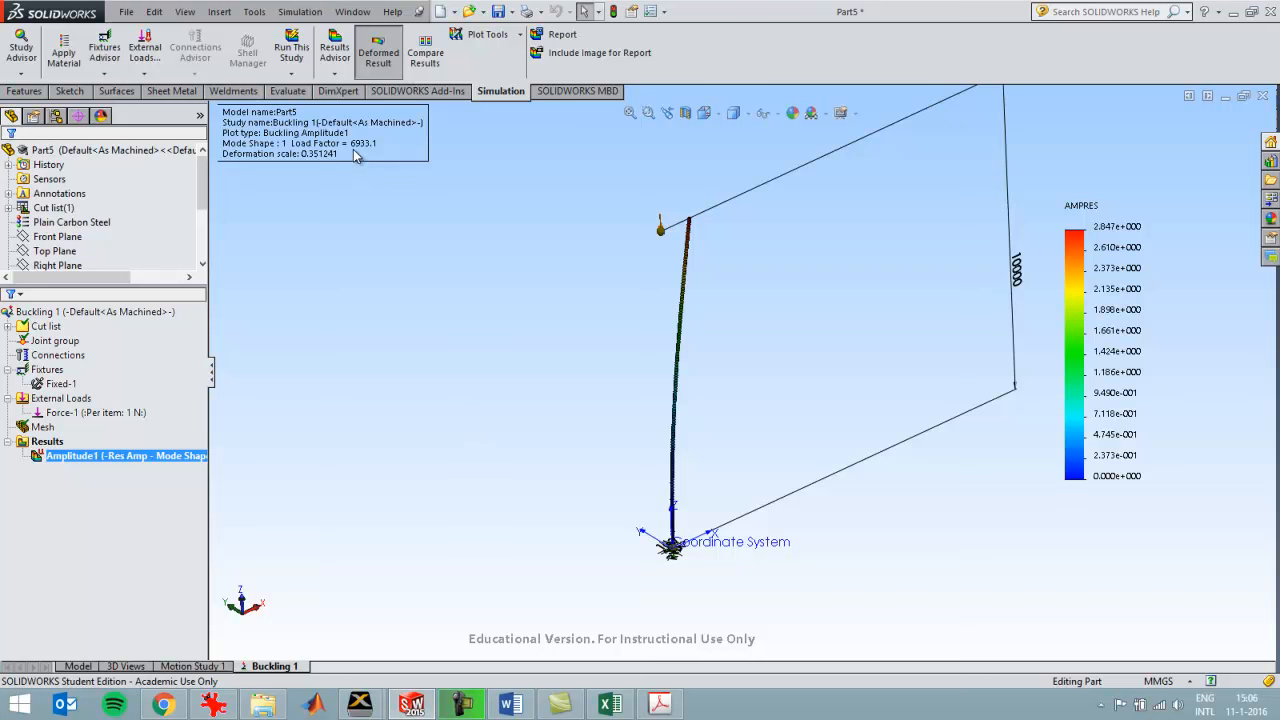
mouse_move(430, 364)
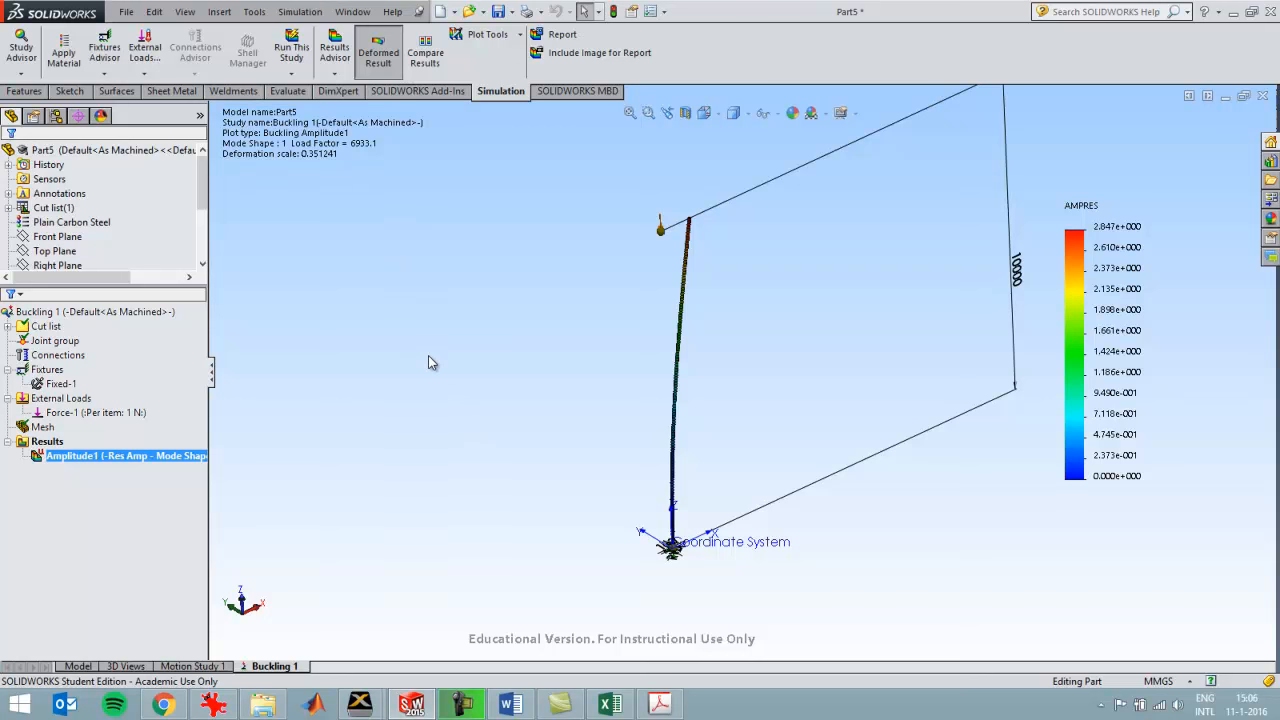
mouse_move(484, 350)
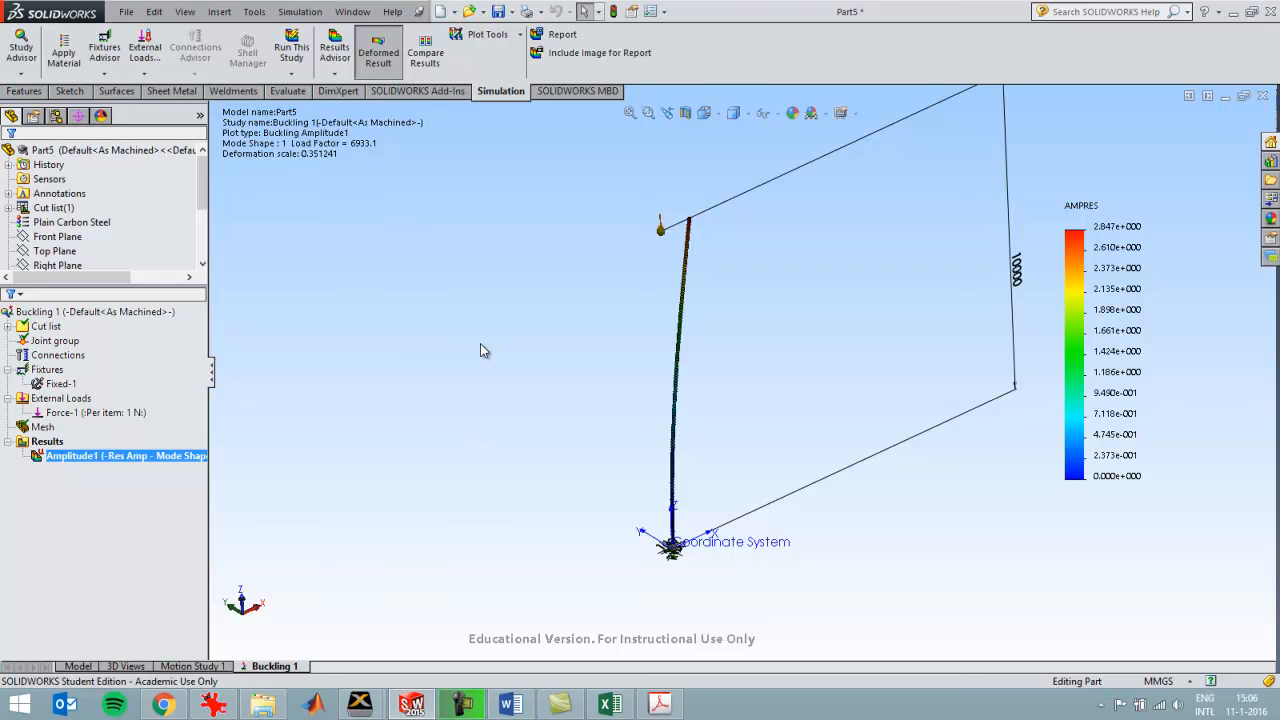
left_click(608, 704)
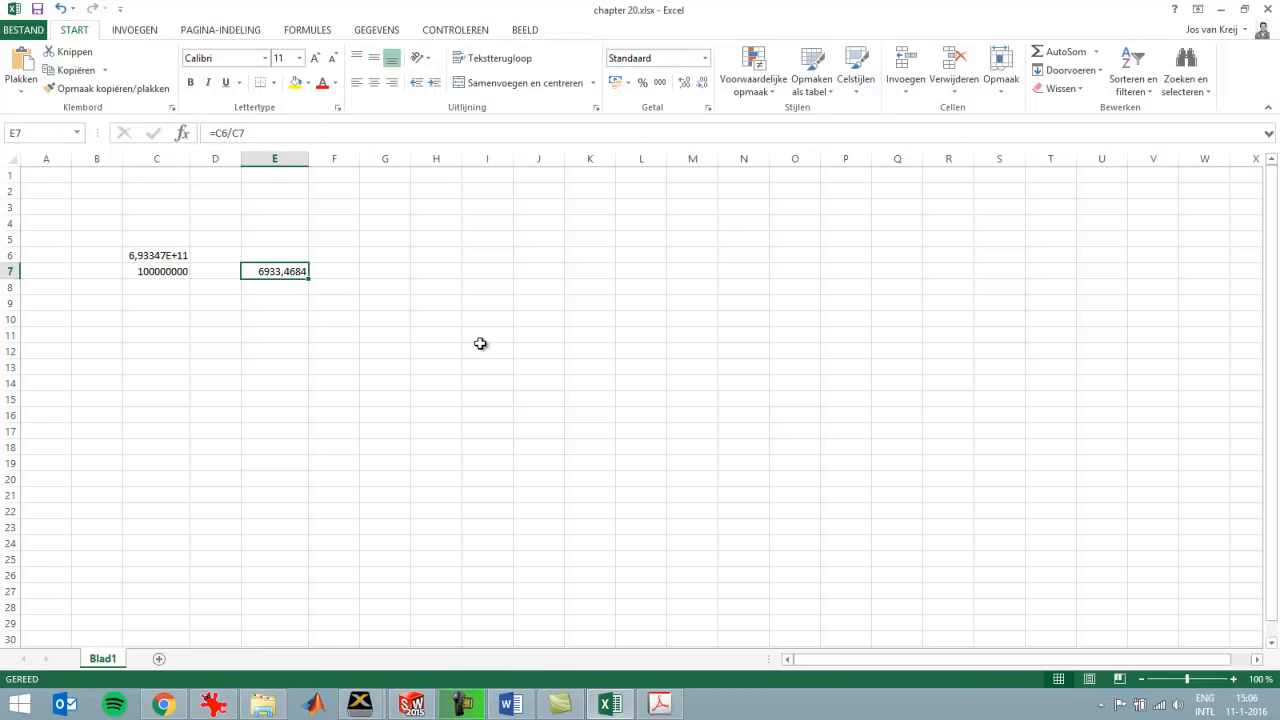
mouse_move(308, 362)
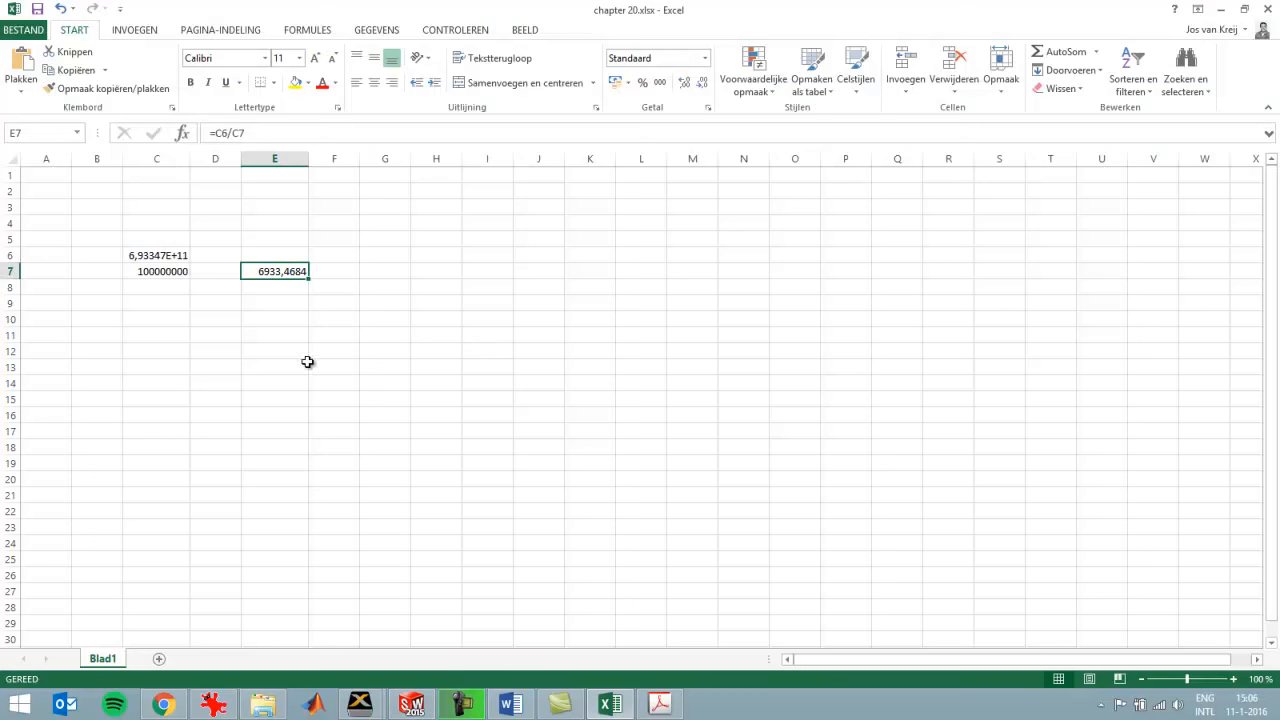
mouse_move(332, 336)
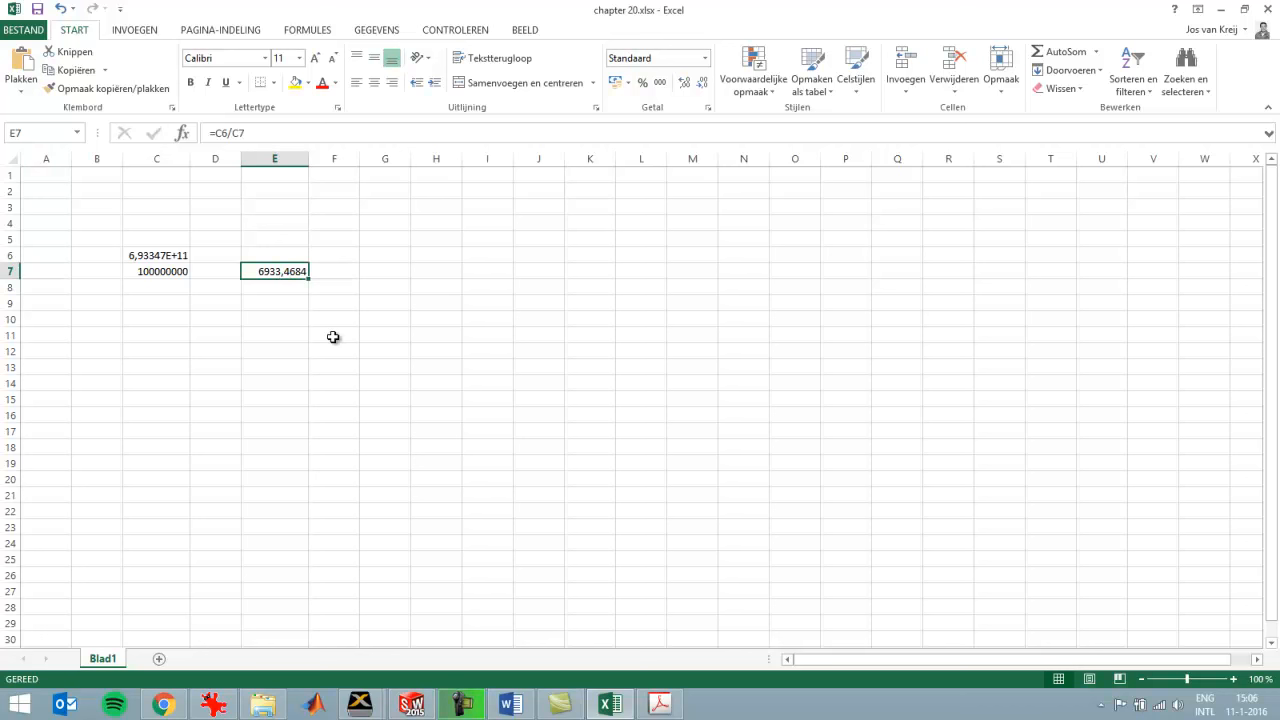
mouse_move(282, 332)
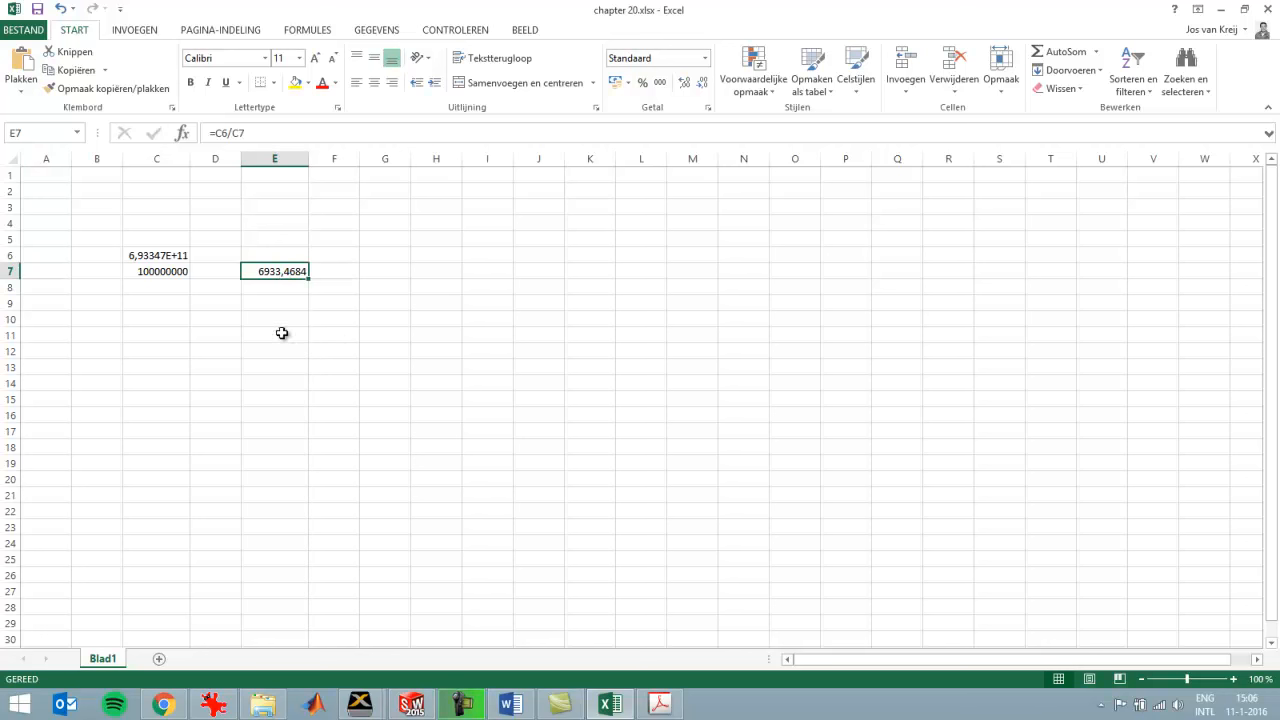
mouse_move(312, 324)
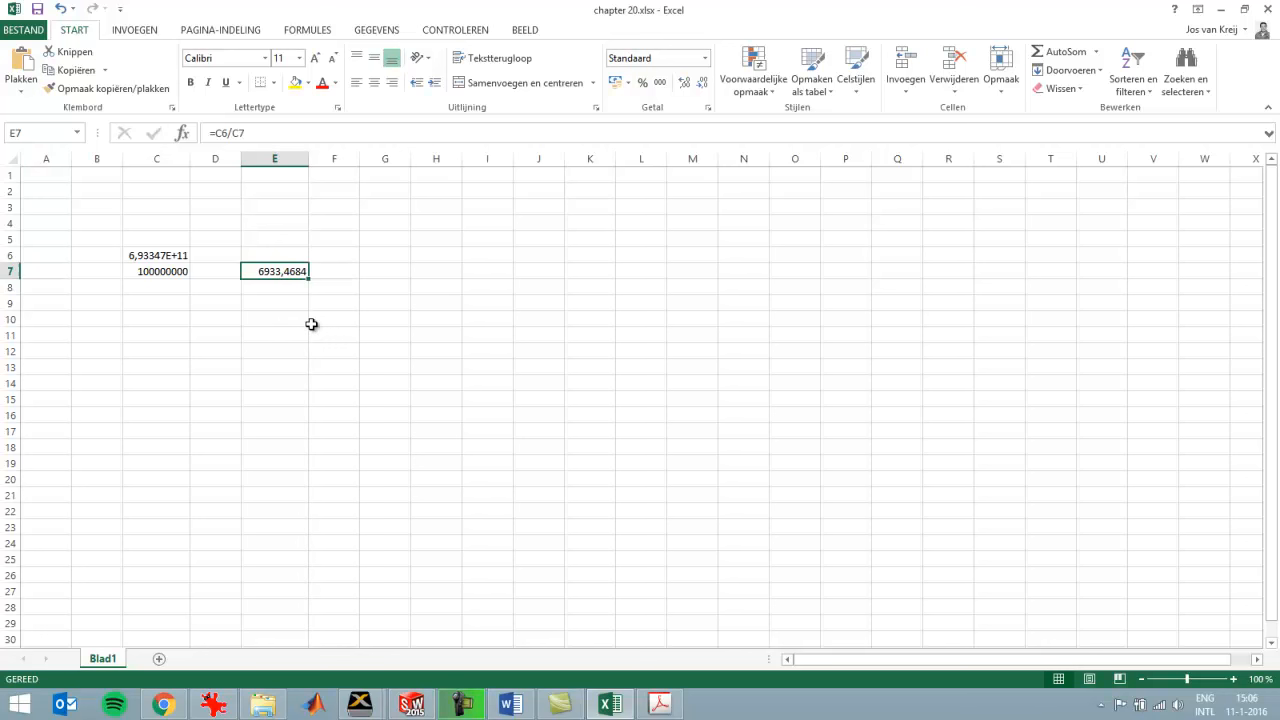
mouse_move(318, 328)
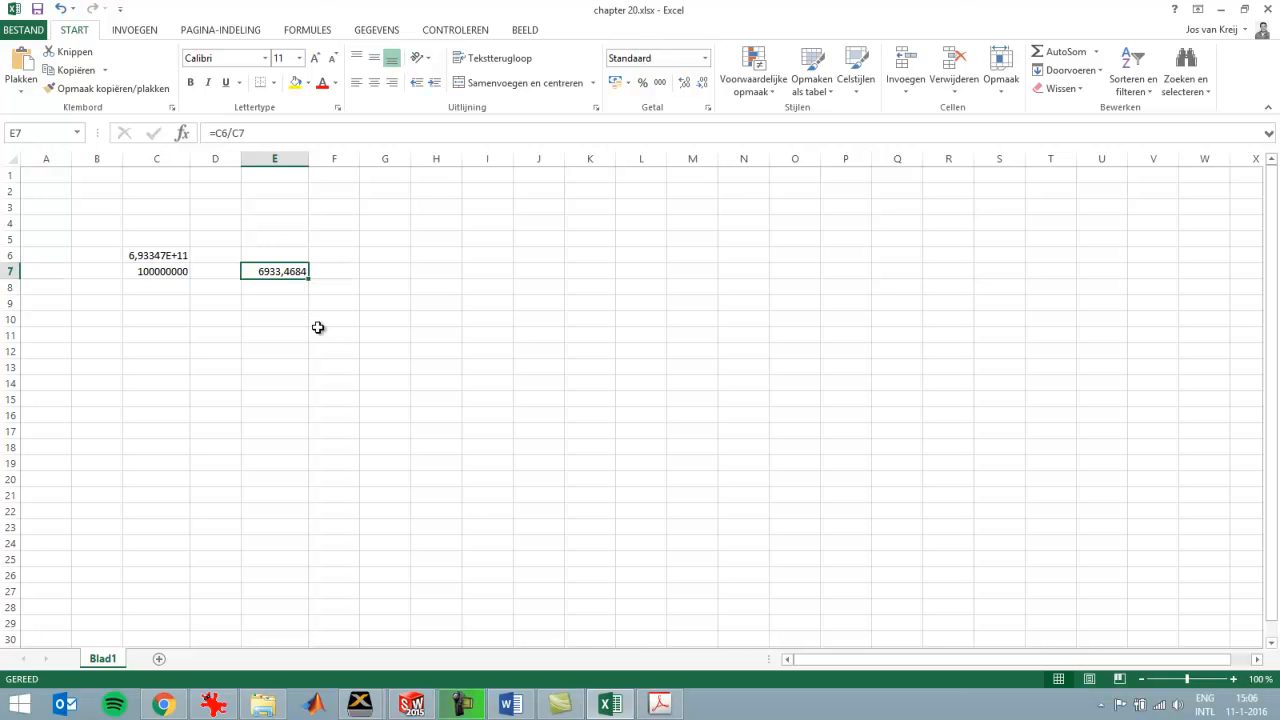
mouse_move(320, 330)
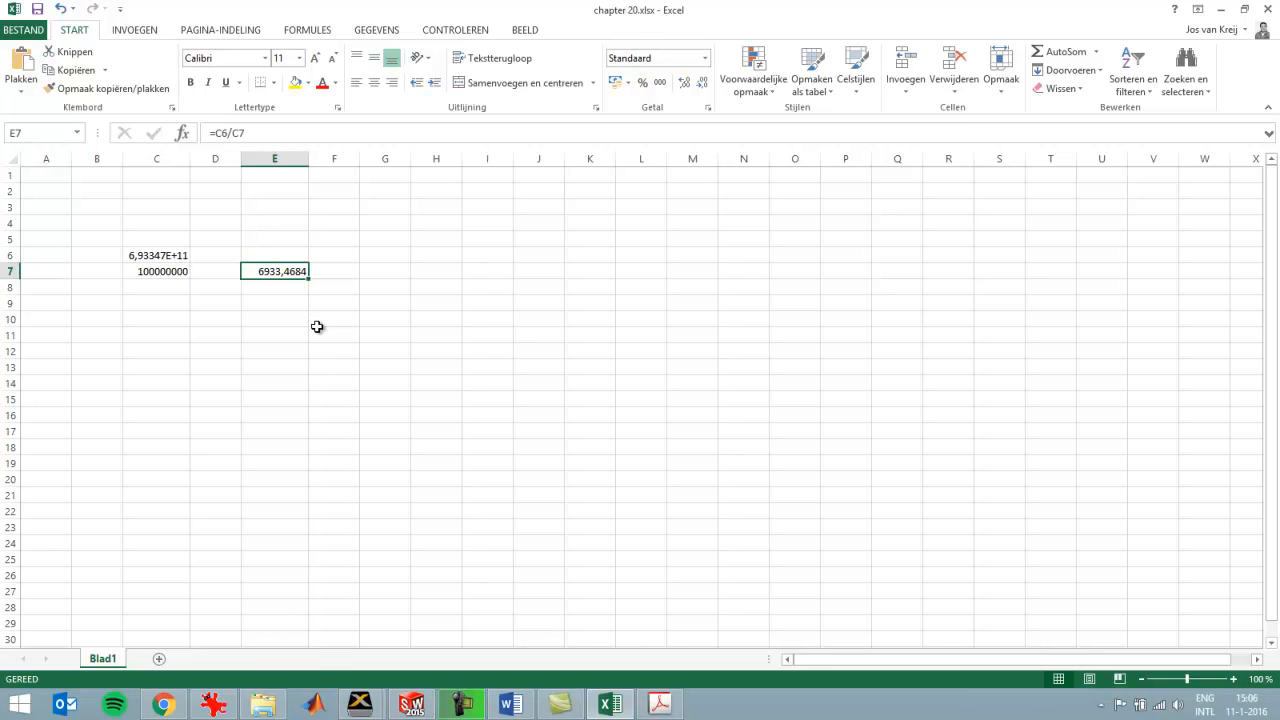
mouse_move(424, 412)
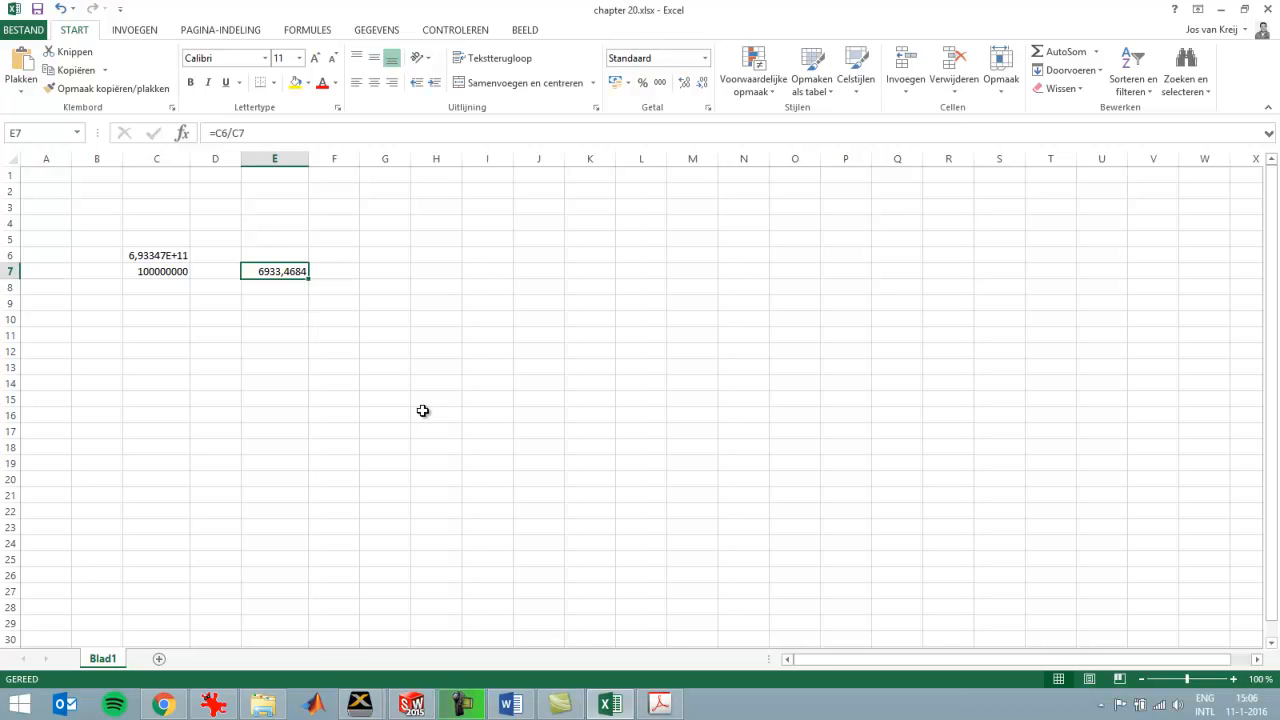